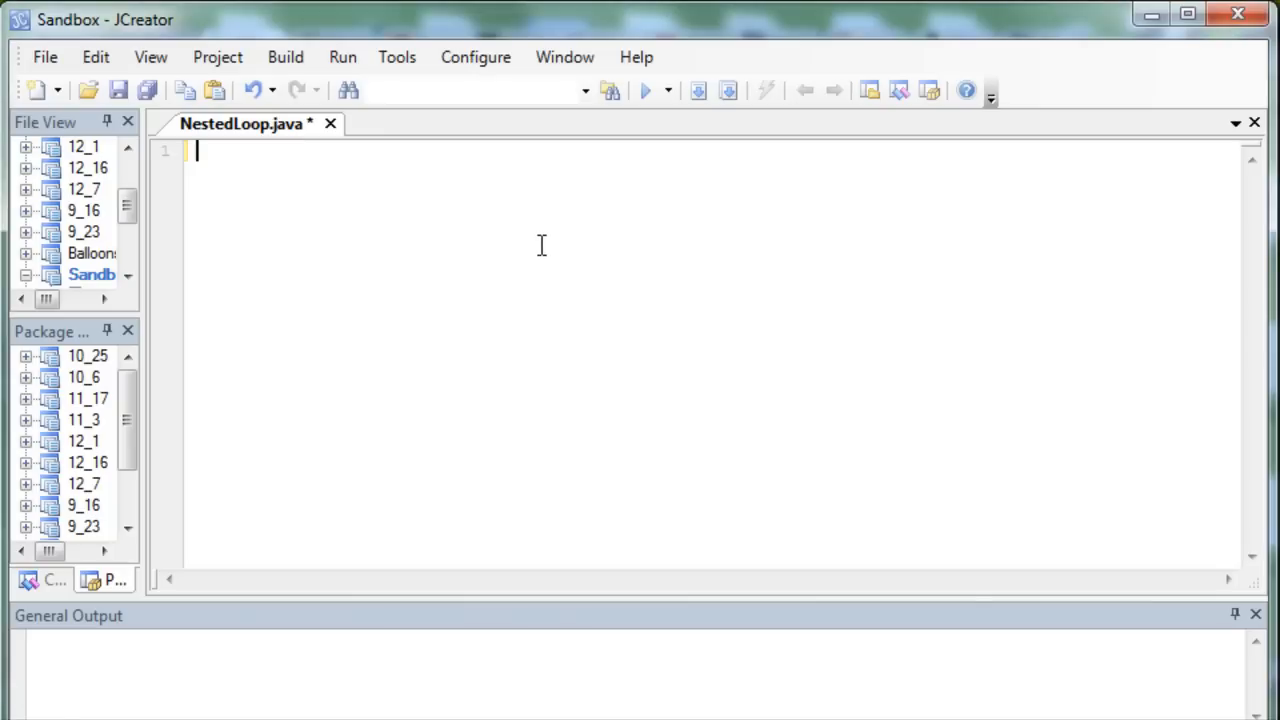
Declare the public class NestedLoop with its opening brace.
text(public)
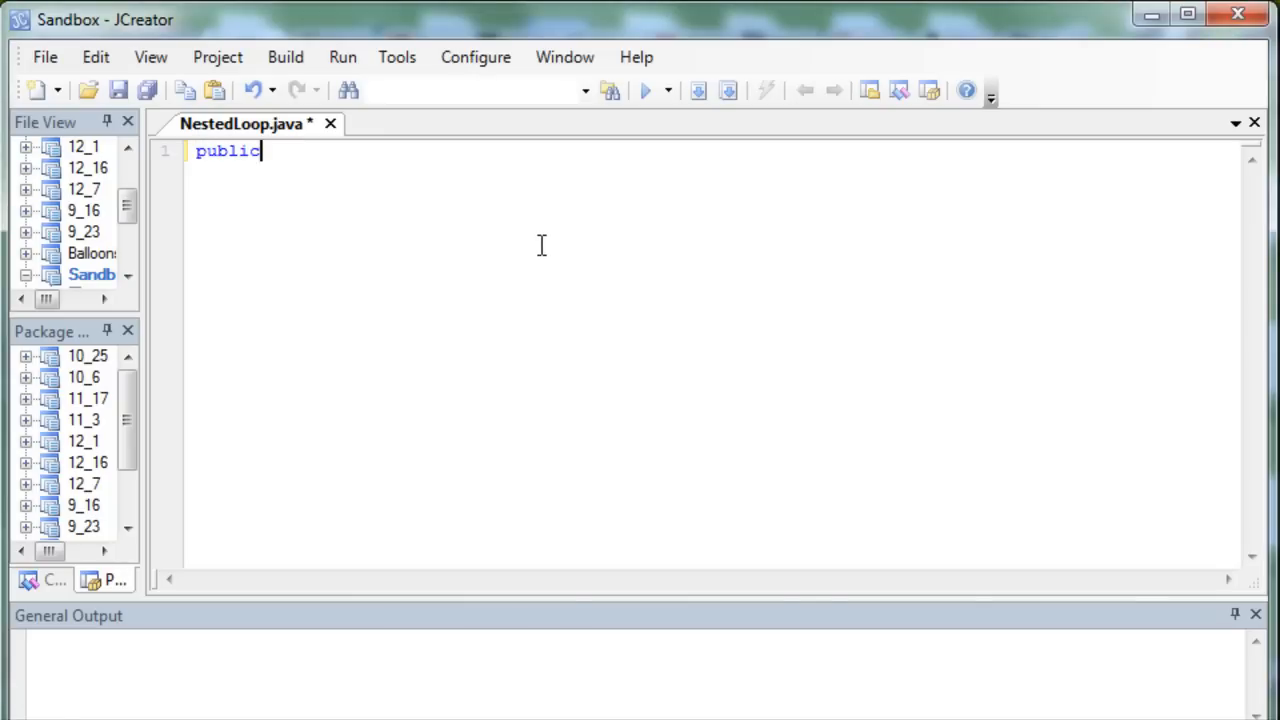
text(class)
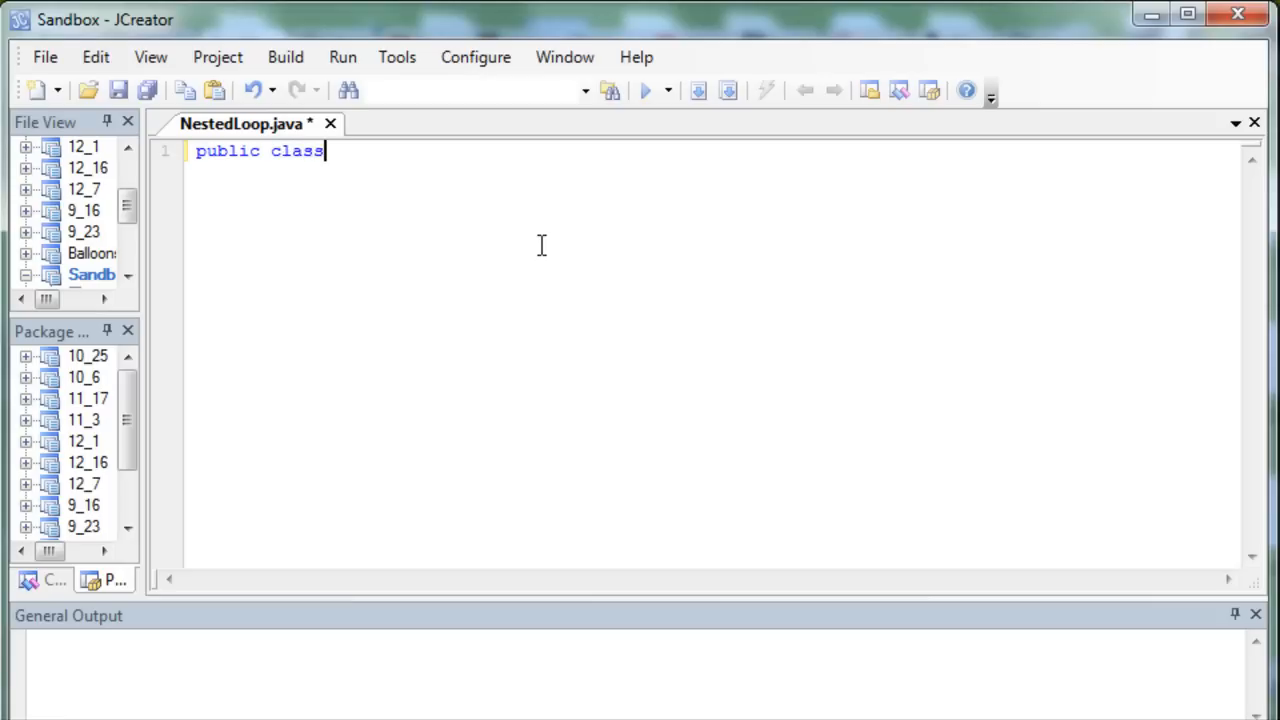
text(Neste)
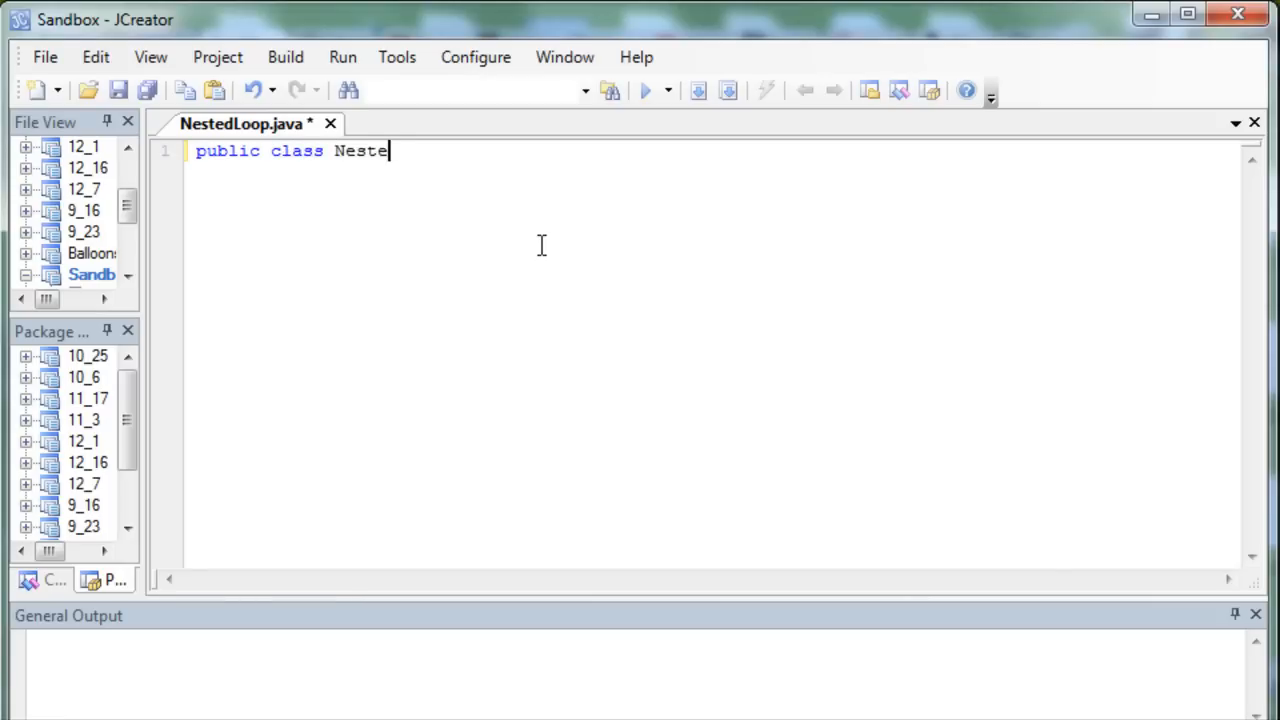
text(dLoop)
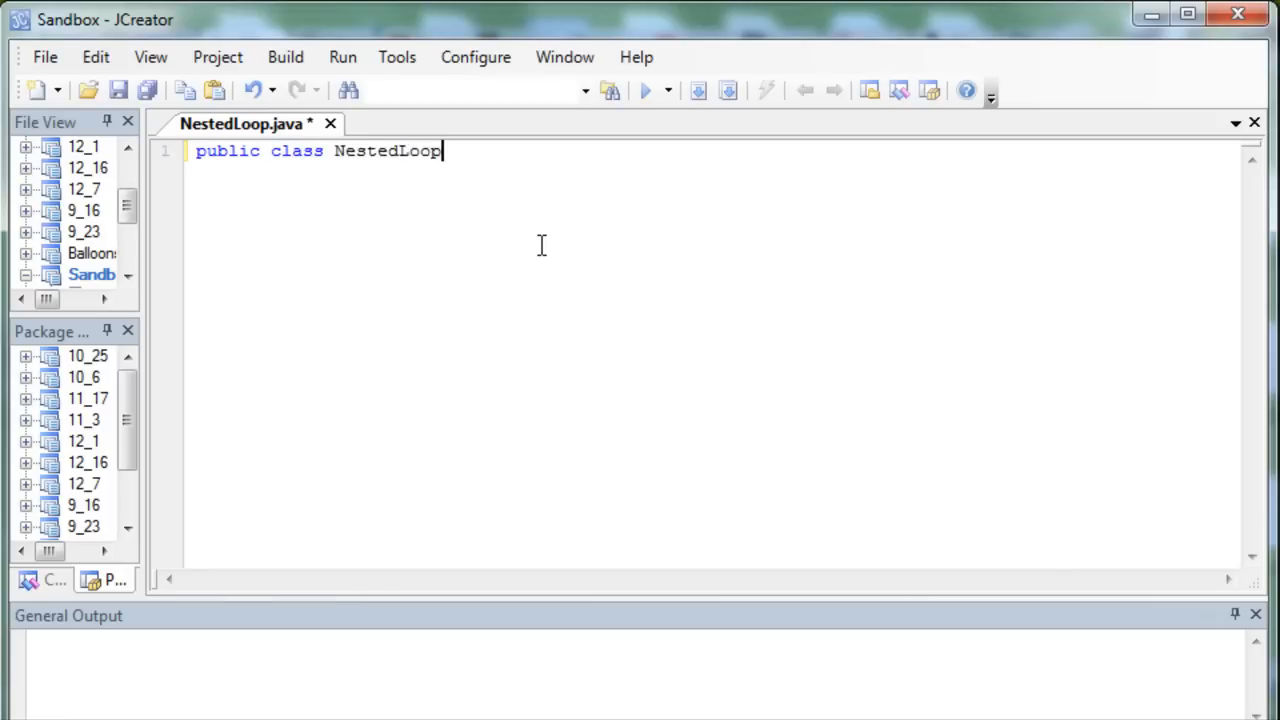
text({)
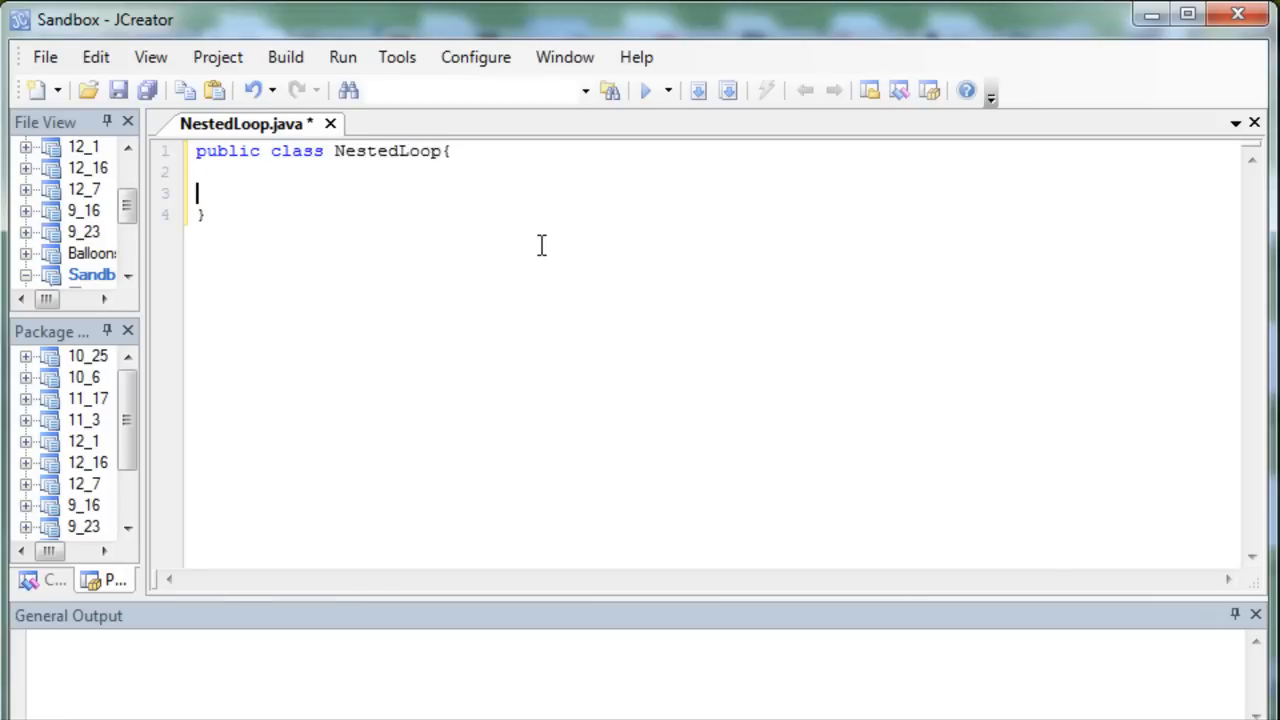
Add the public static void main(String[] args) method with an empty body.
text(pu)
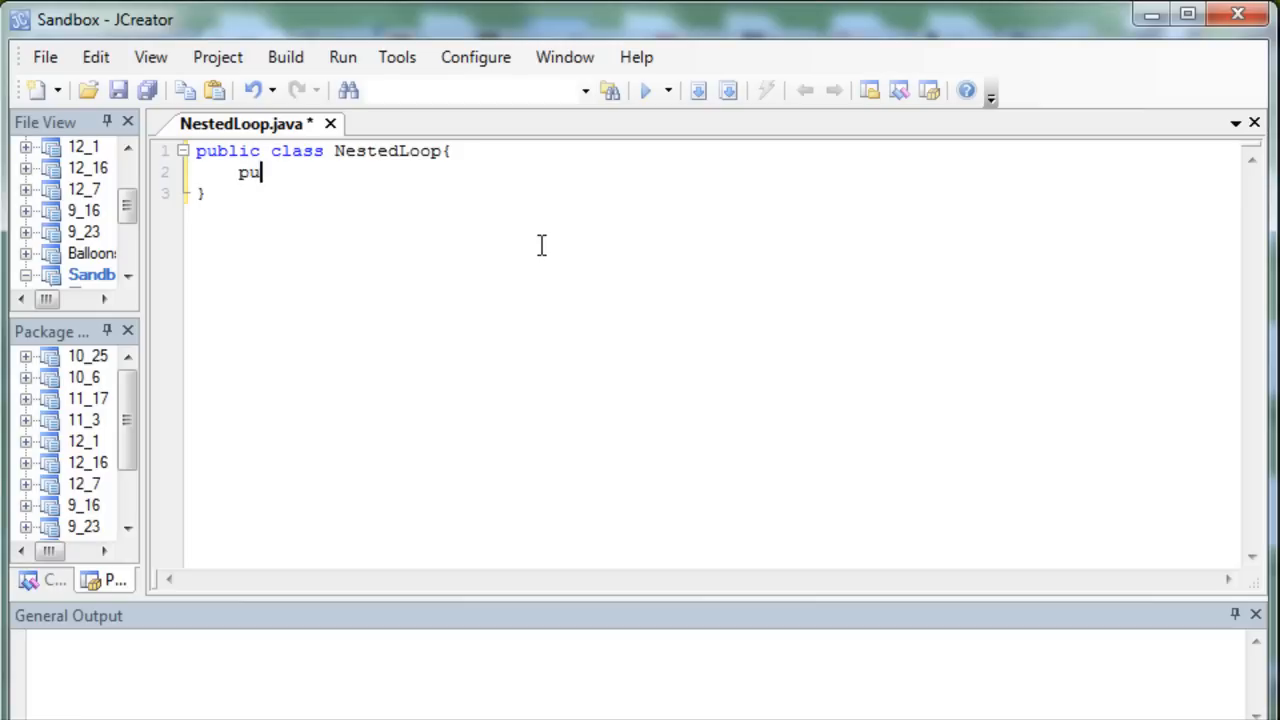
text(blic static v)
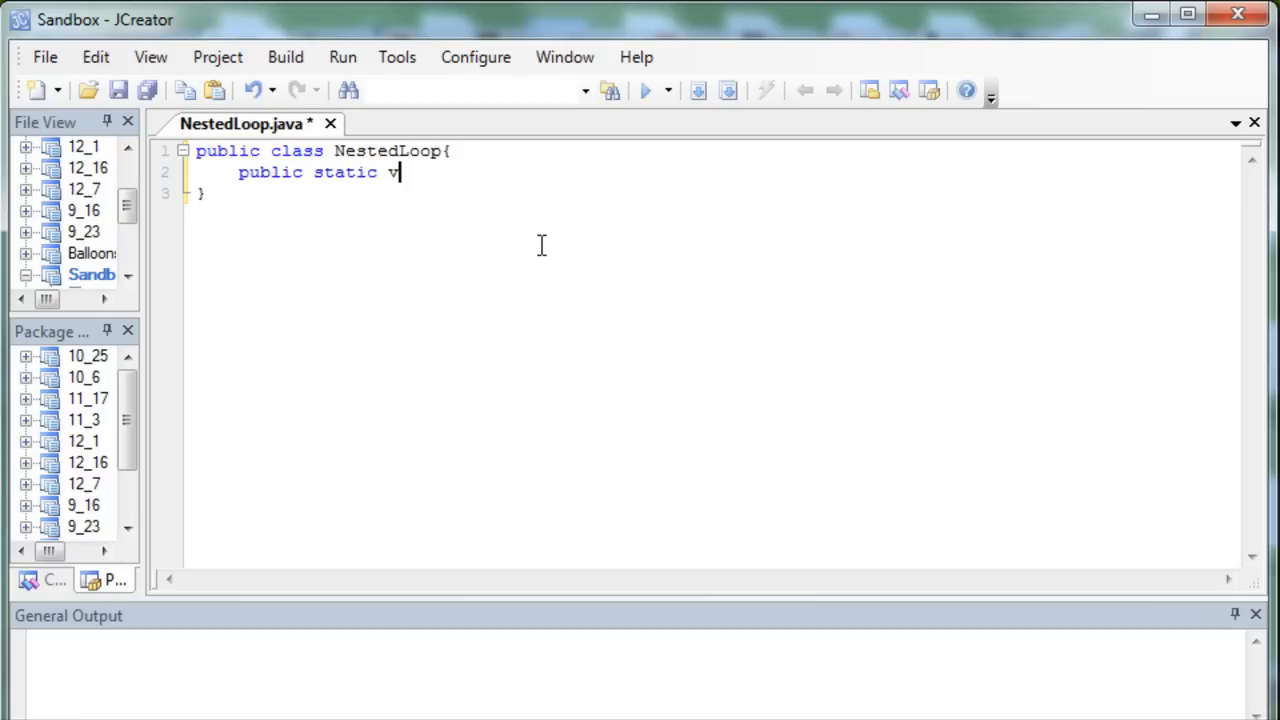
text(oid main)
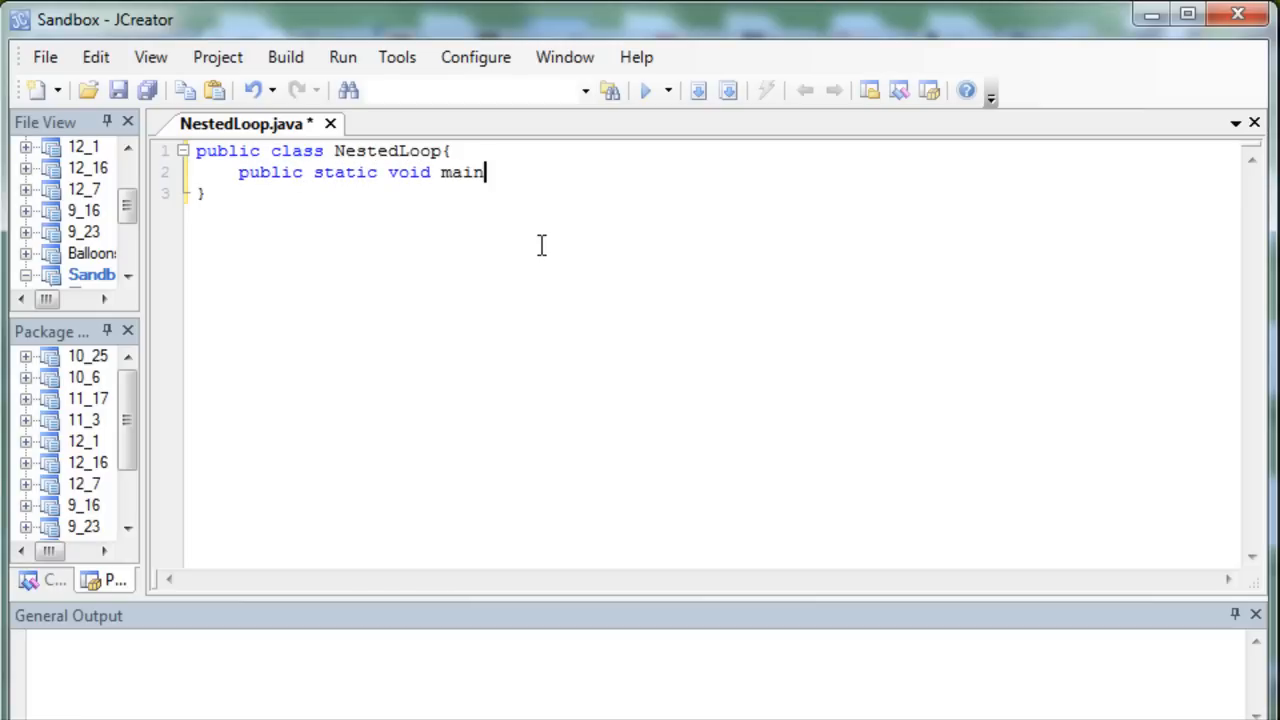
text((ST)
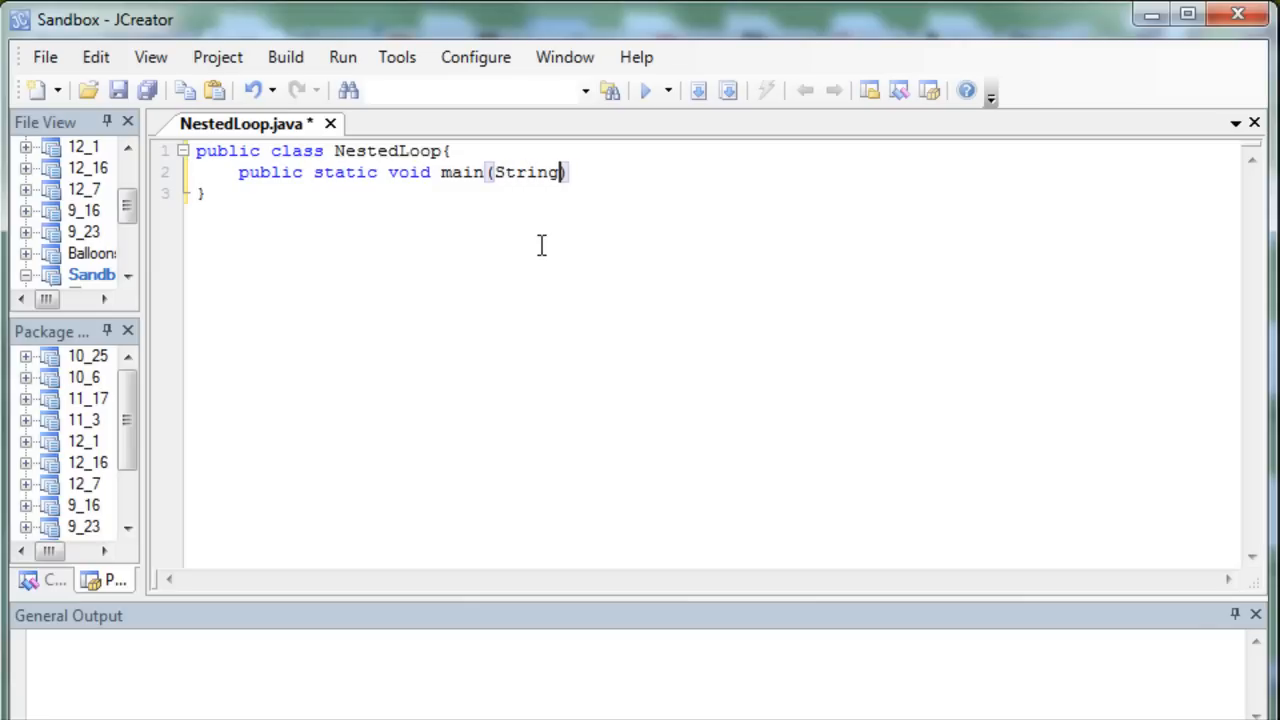
text([] args)
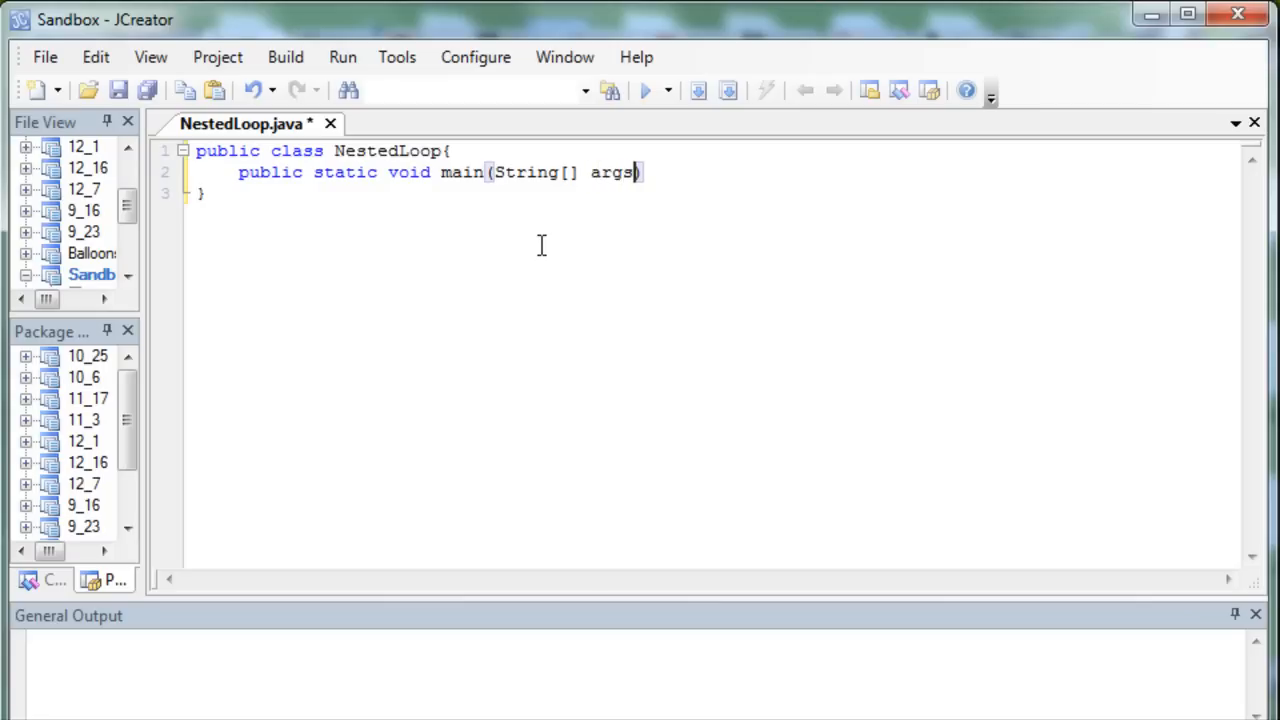
text(){)
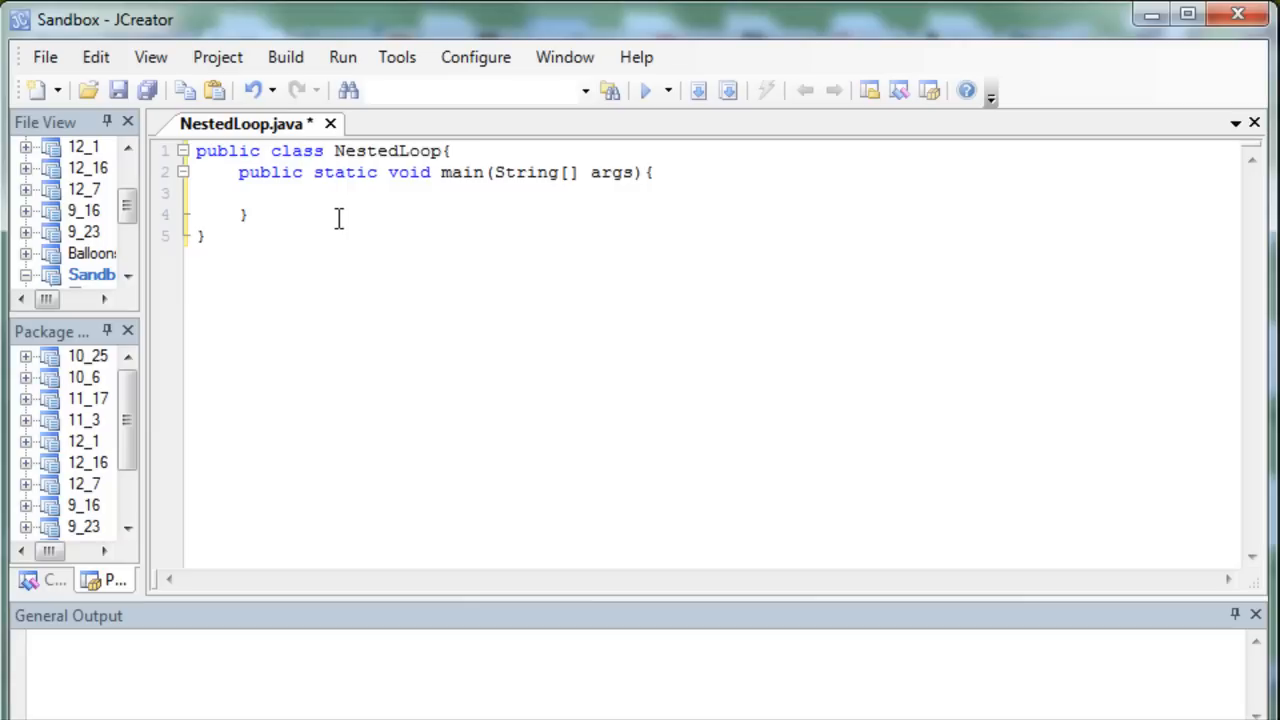
mouse_move(514, 636)
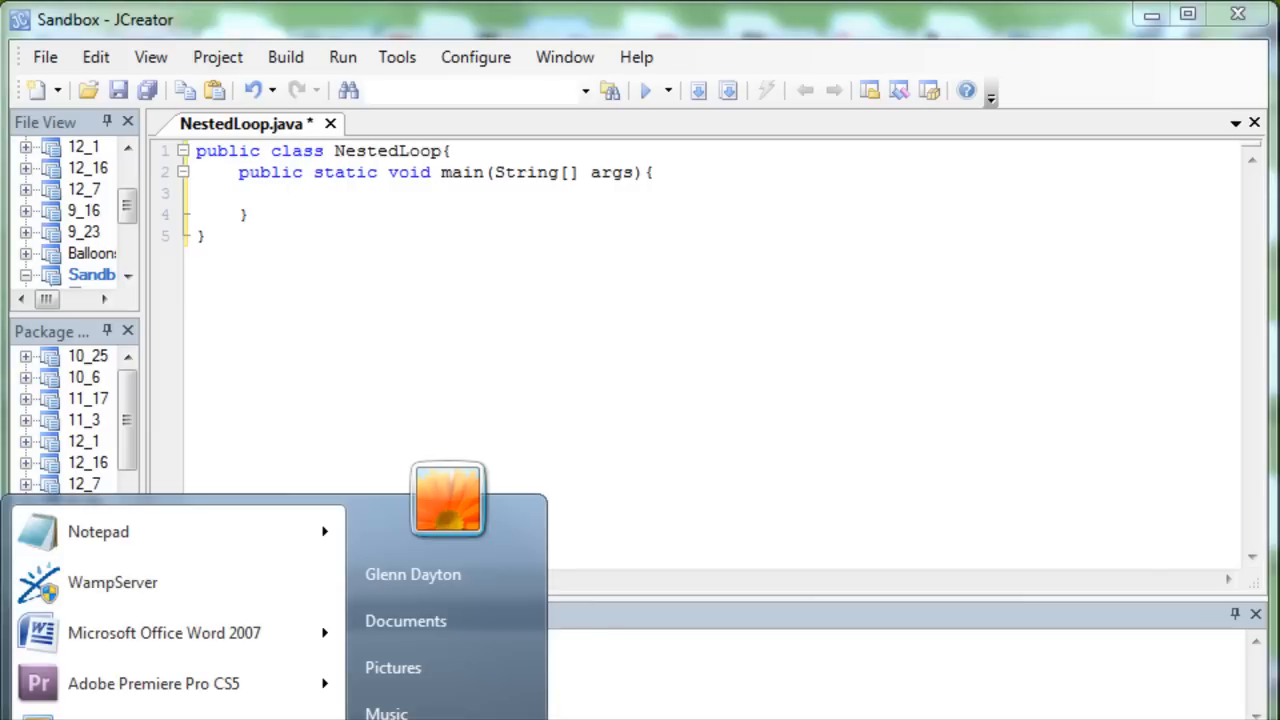
Launch Notepad and number the sketch rows 1 through 9.
click(1212, 448)
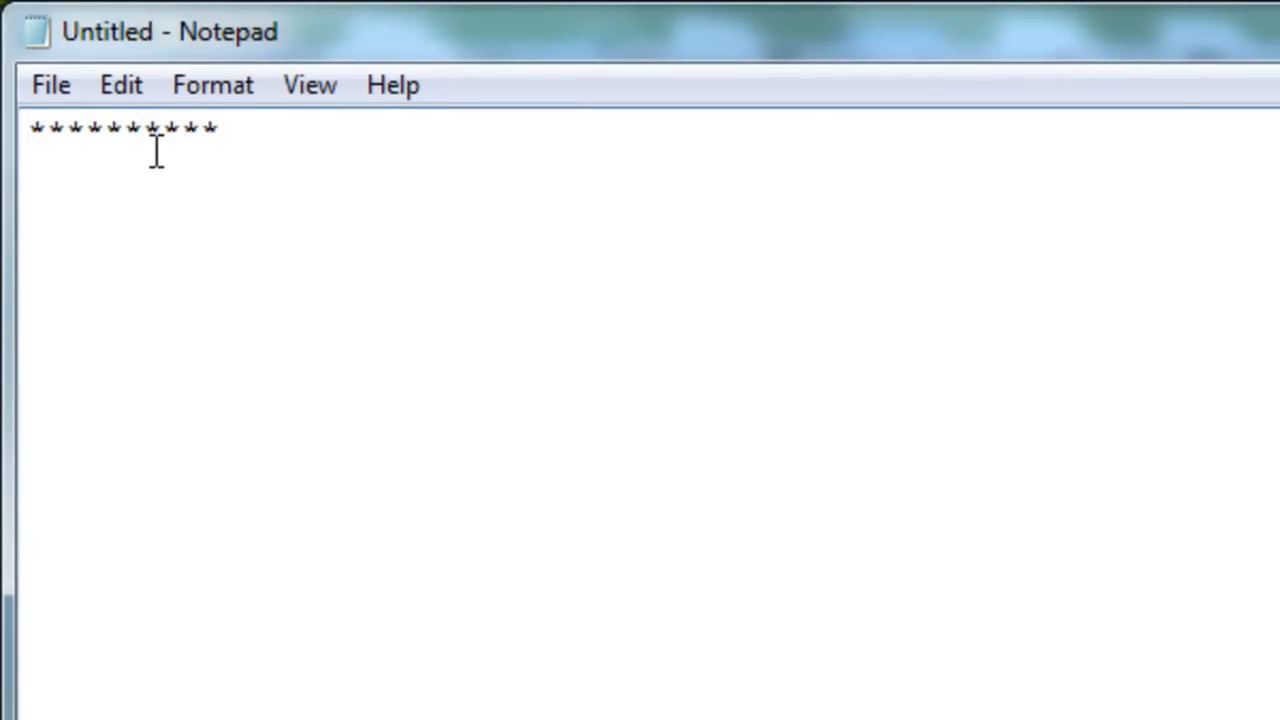
text(123455)
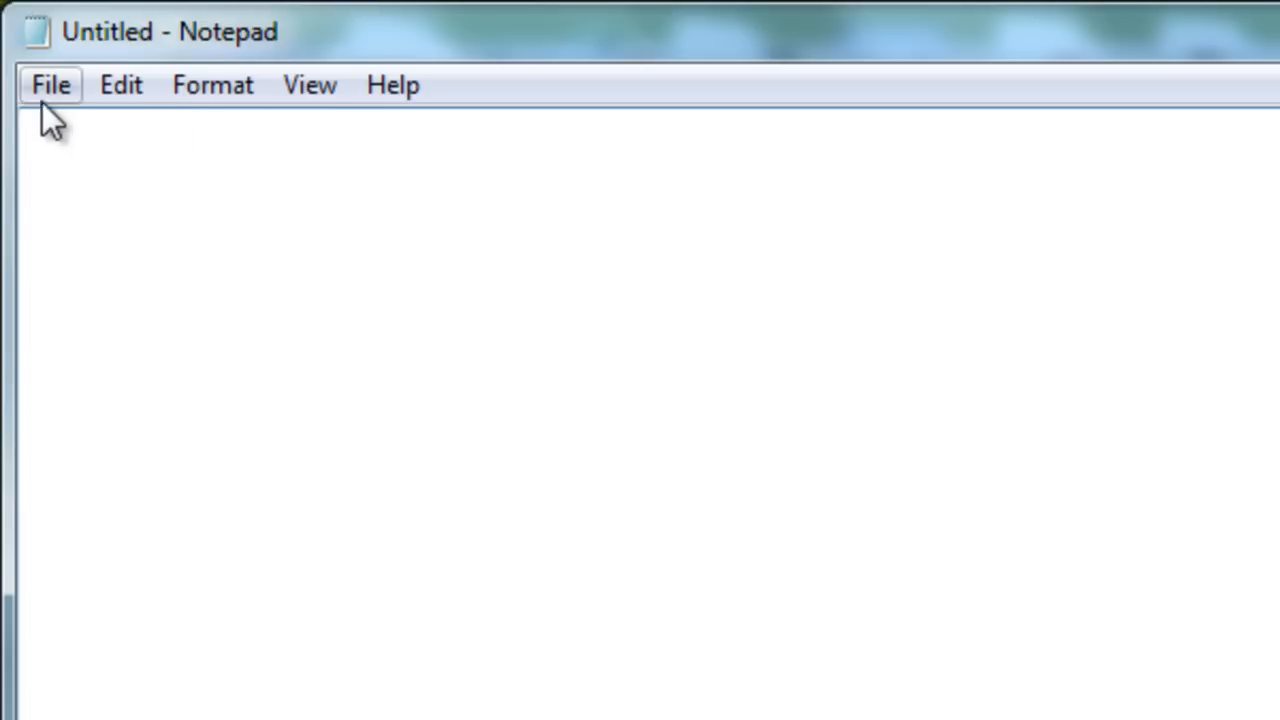
click(100, 160)
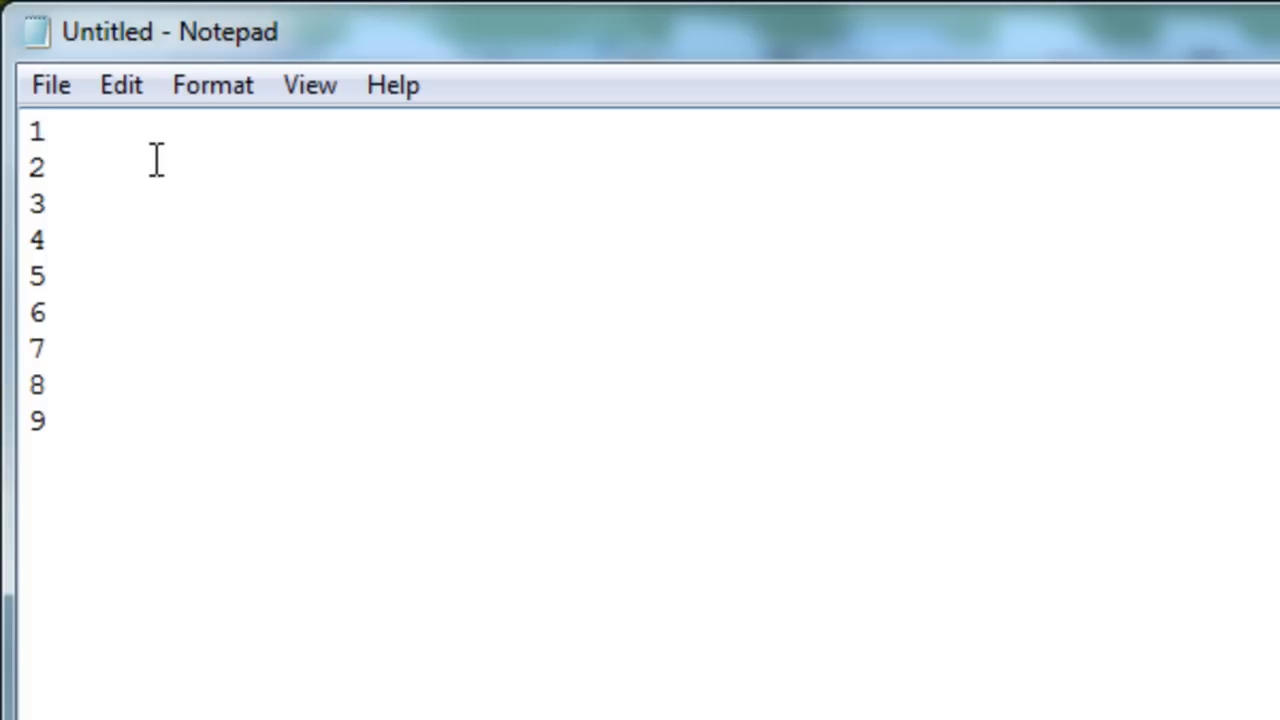
mouse_move(90, 156)
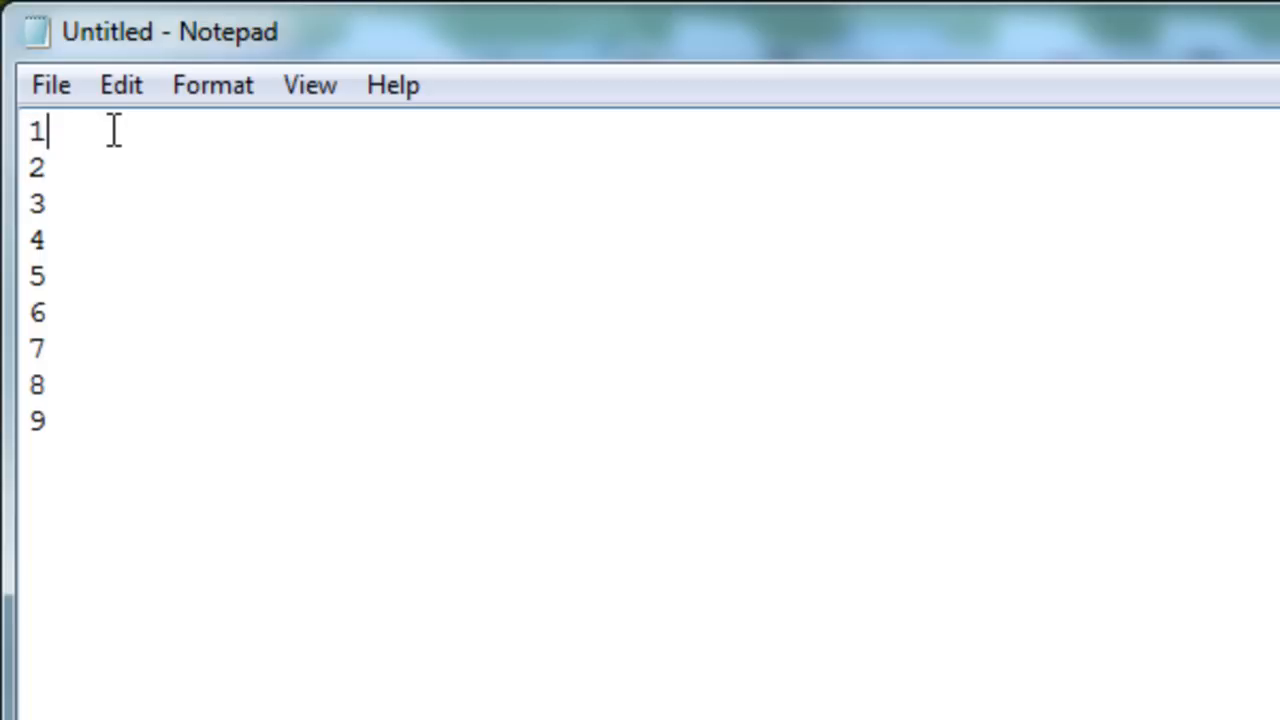
Add growing runs of stars after the first few row numbers.
text(*)
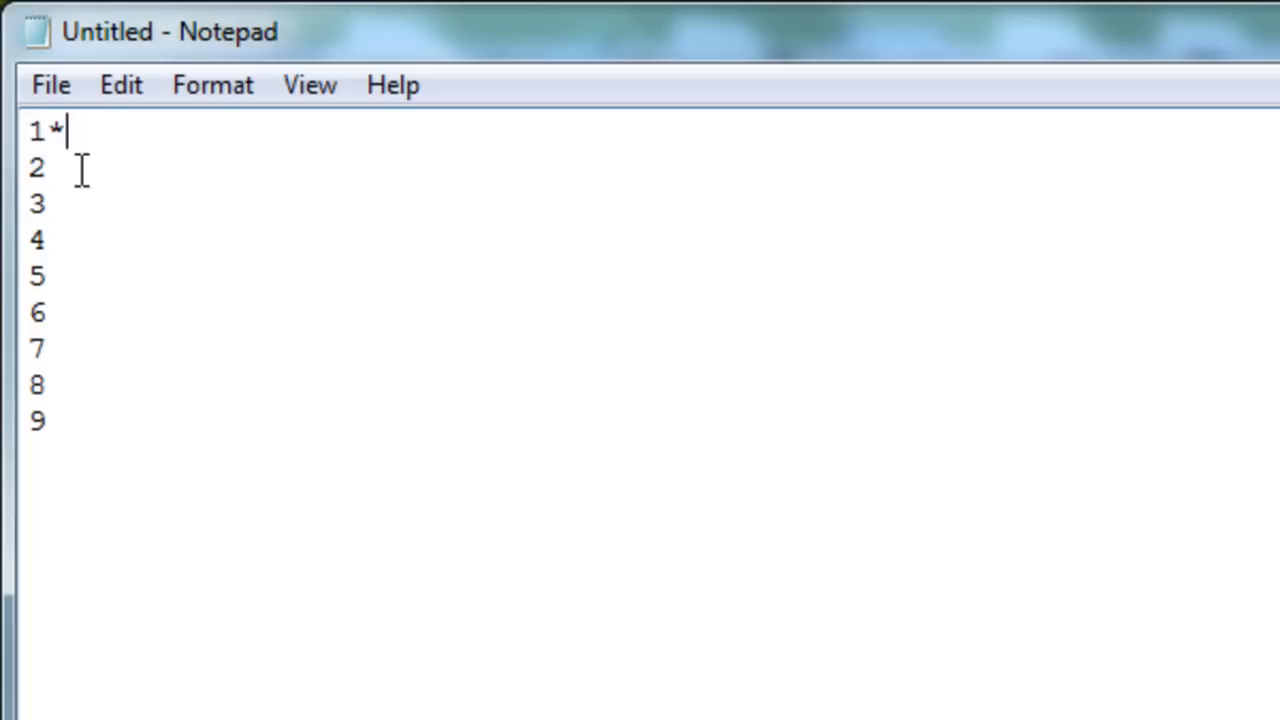
text(**)
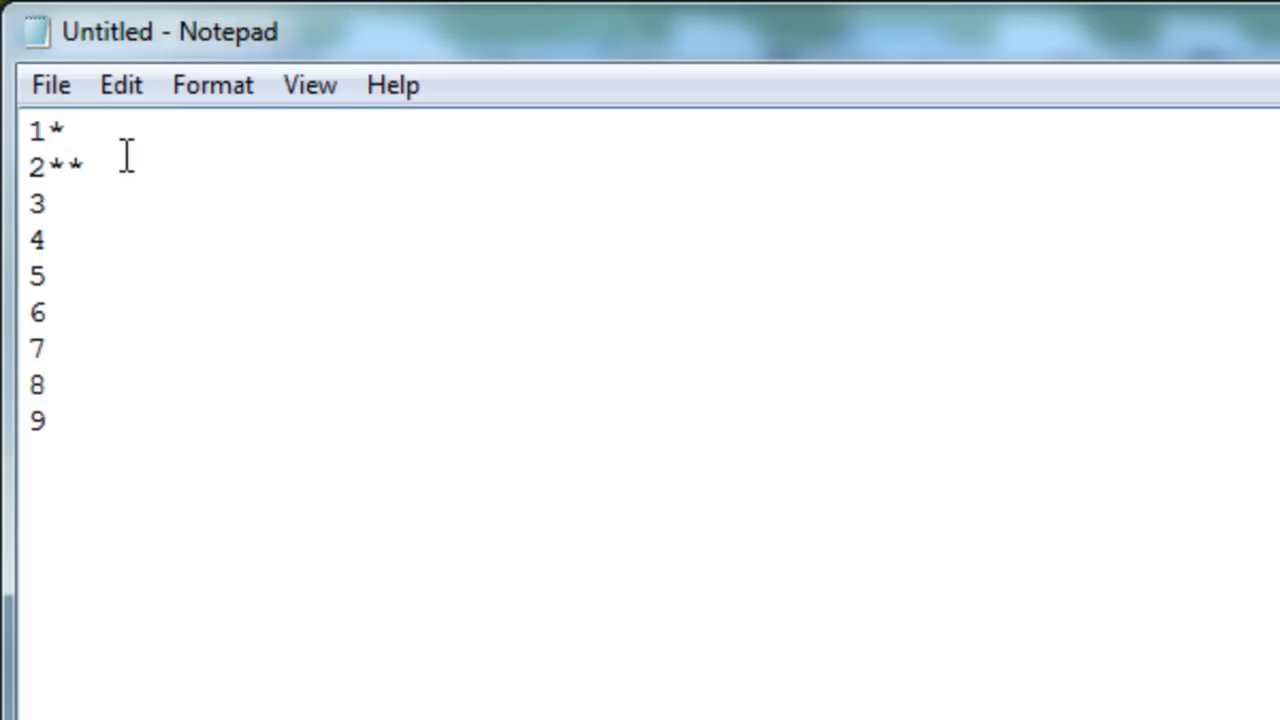
text(**)
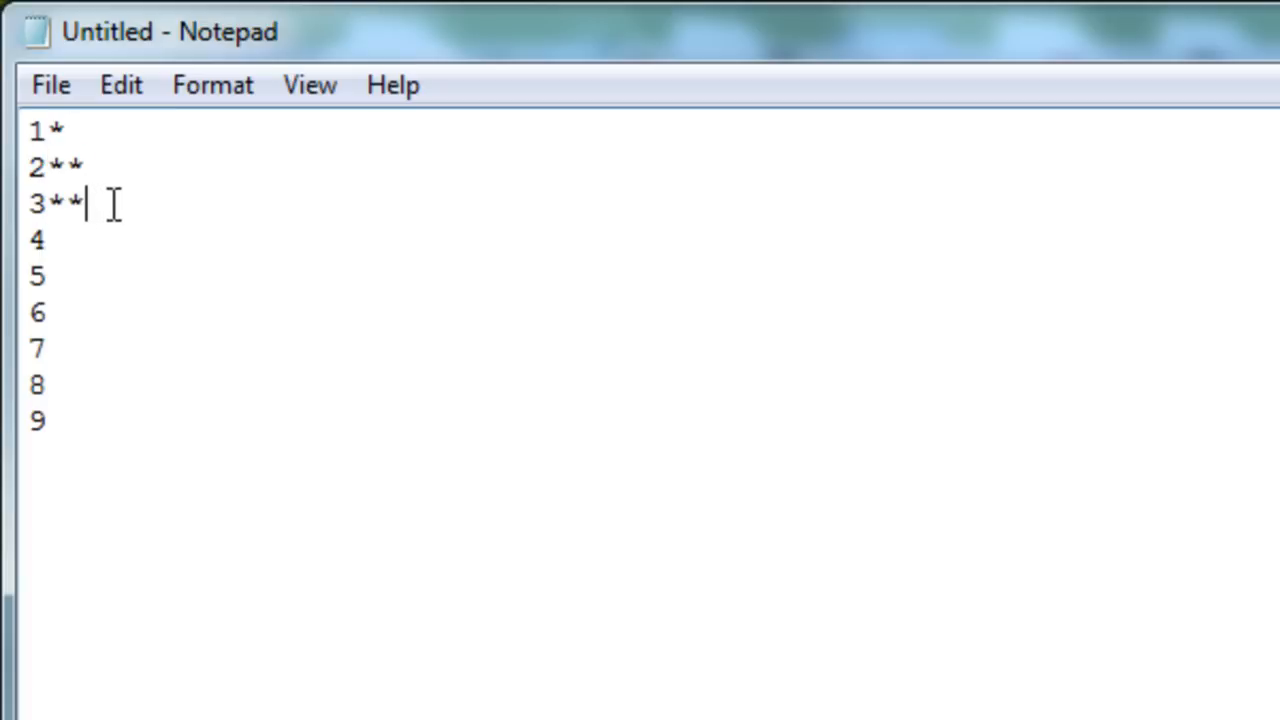
text(*)
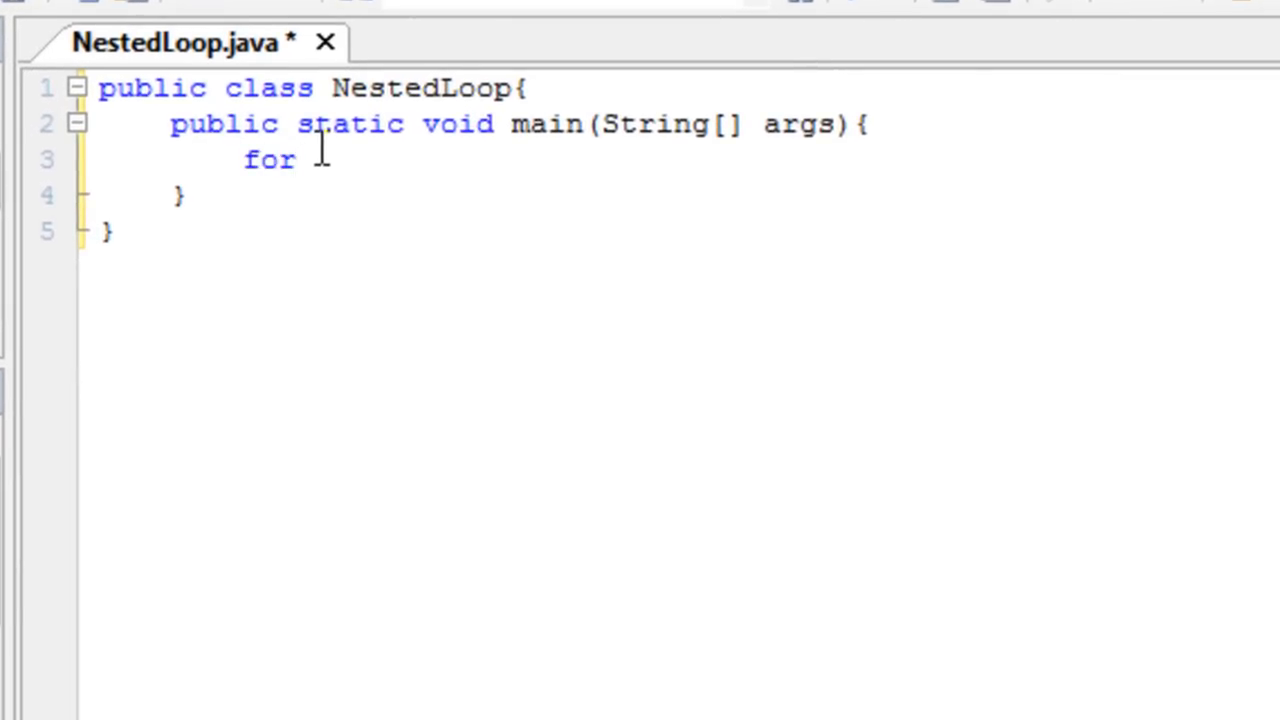
Write the outer loop for(int r = 0; r < 10; r++){ } with r as the counter.
text((int i)
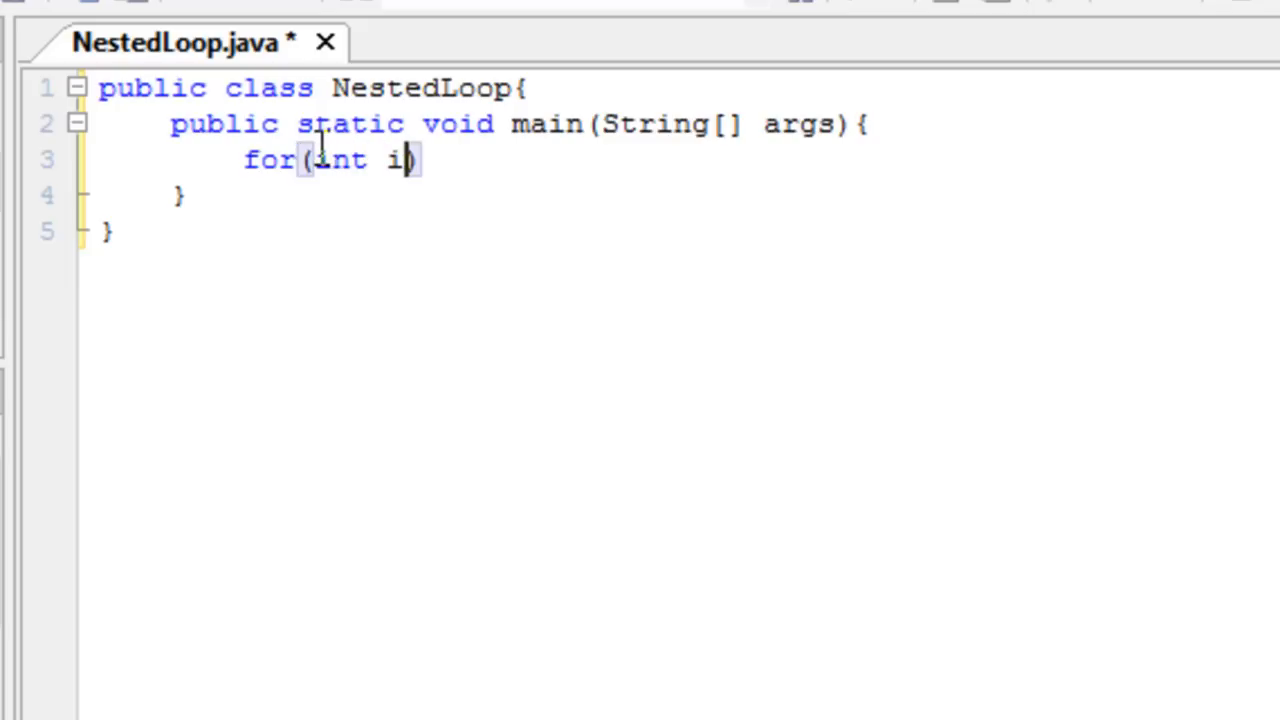
text(= 0;)
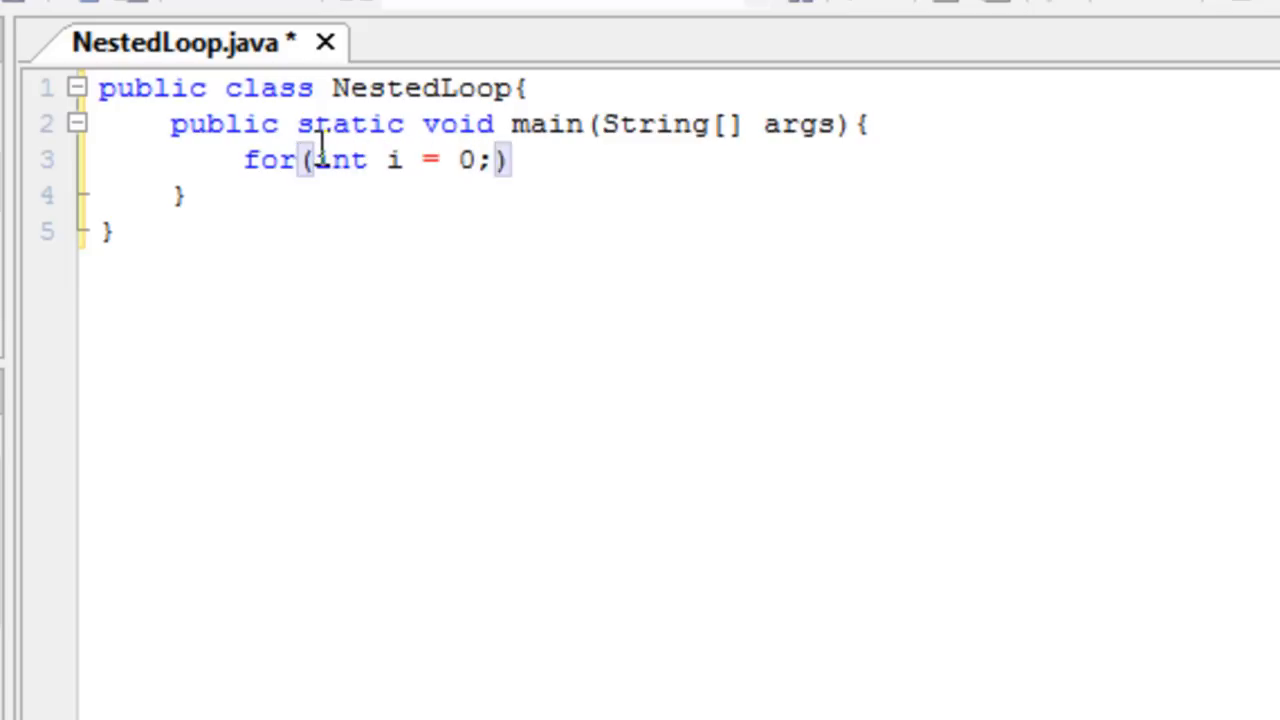
text(i < 10;c++)
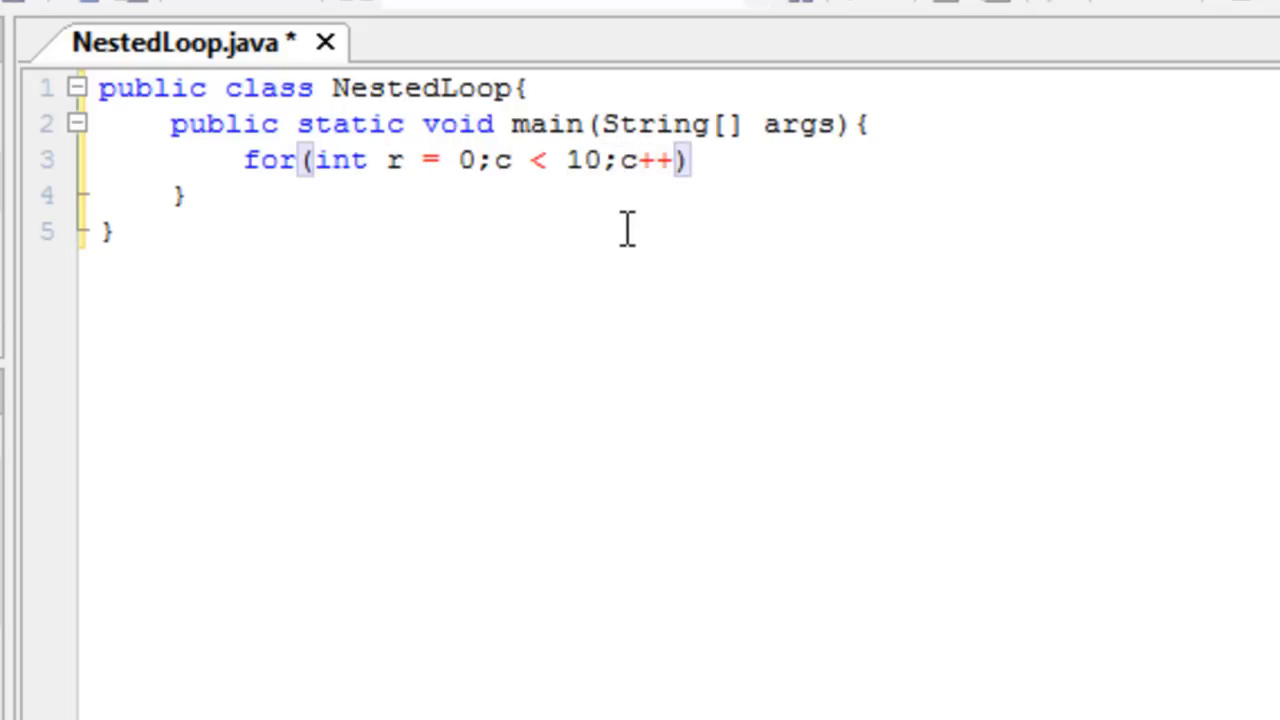
text({)
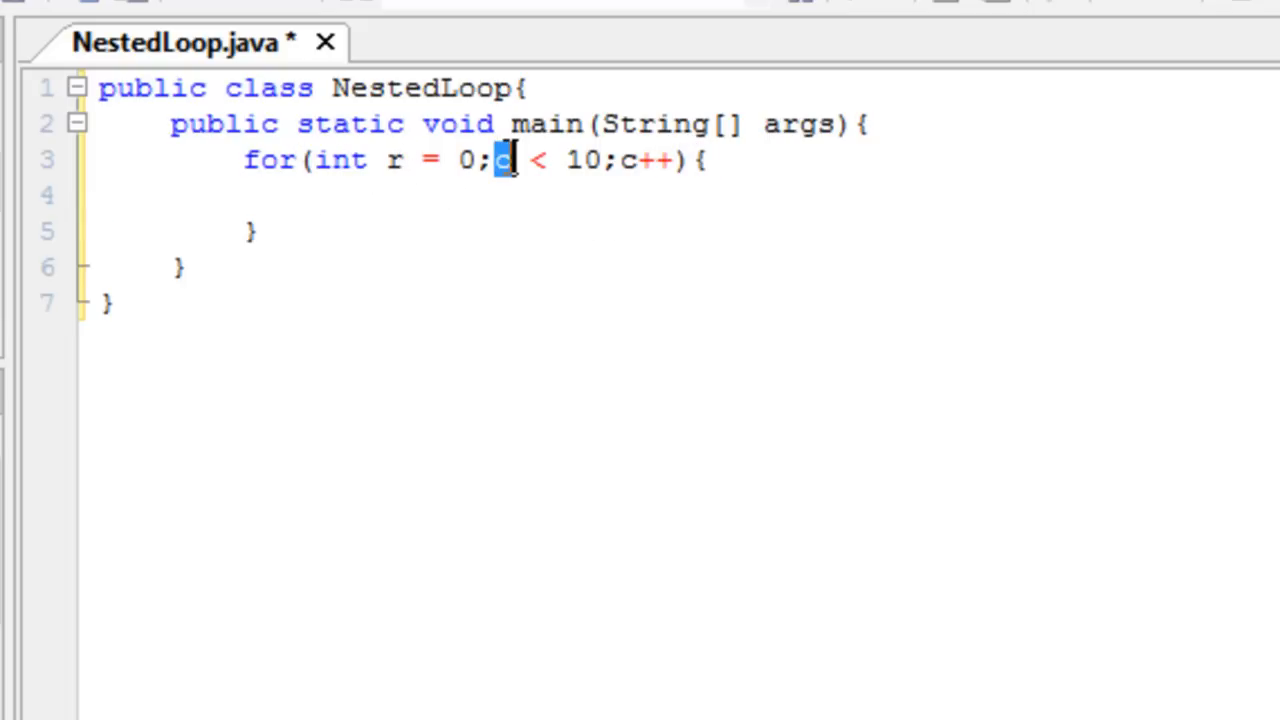
text(r)
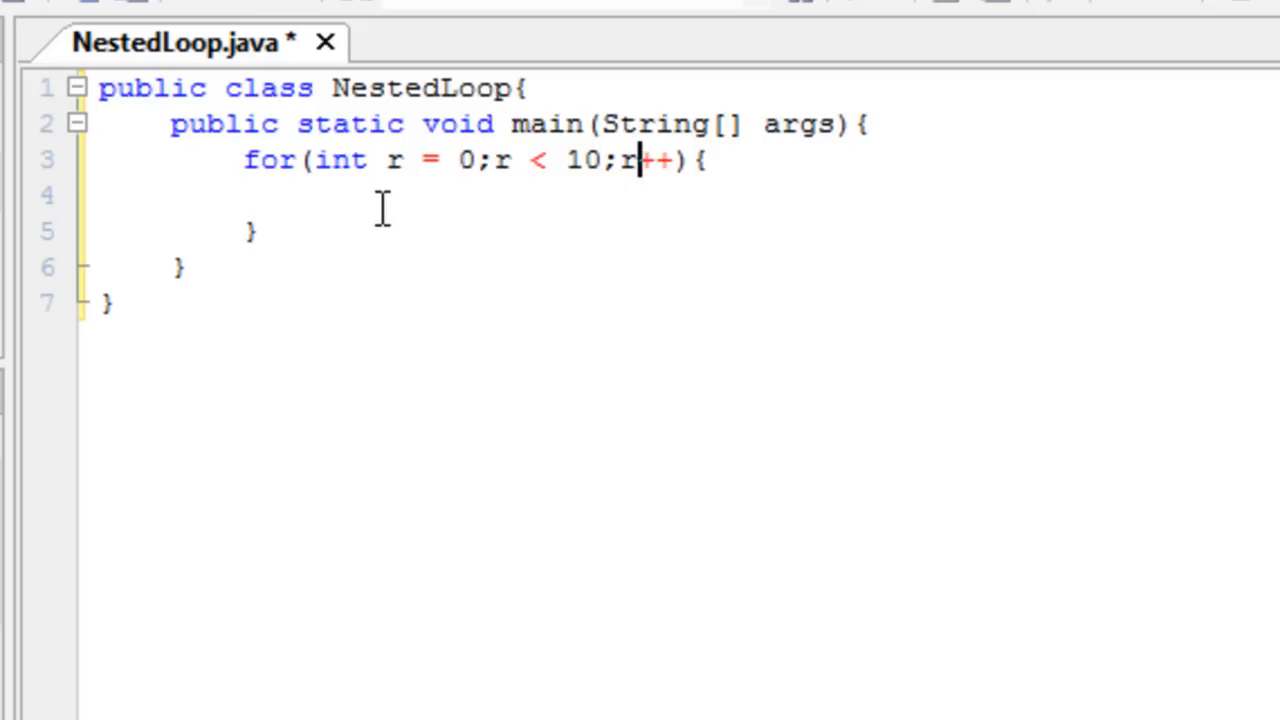
mouse_move(416, 344)
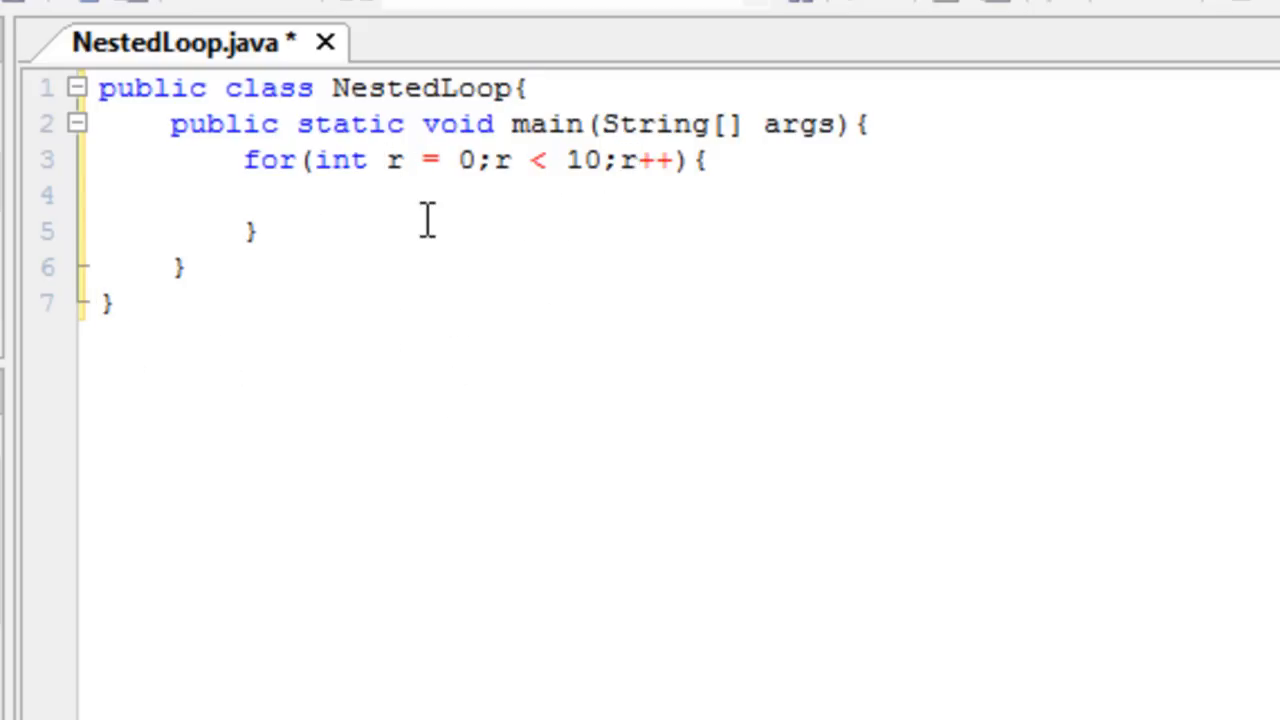
Write the inner loop for(int c = 0; c < 10; c++){ inside the row loop.
text(for)
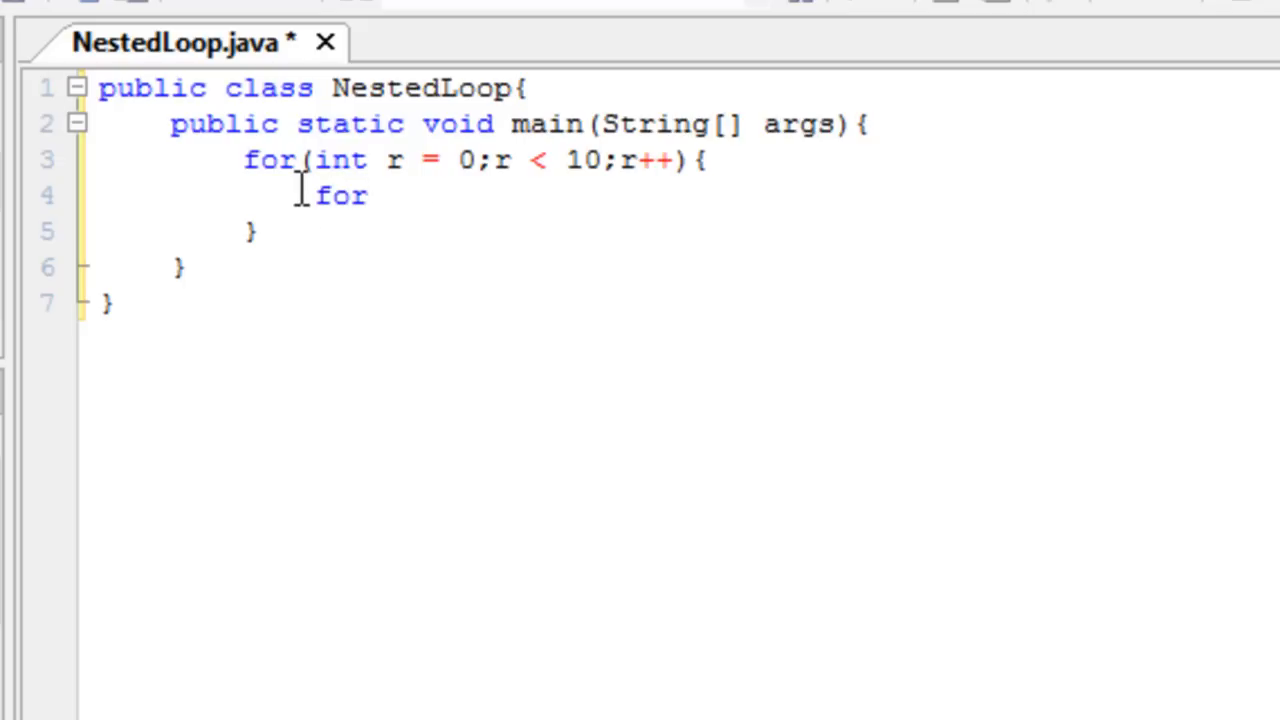
mouse_move(660, 300)
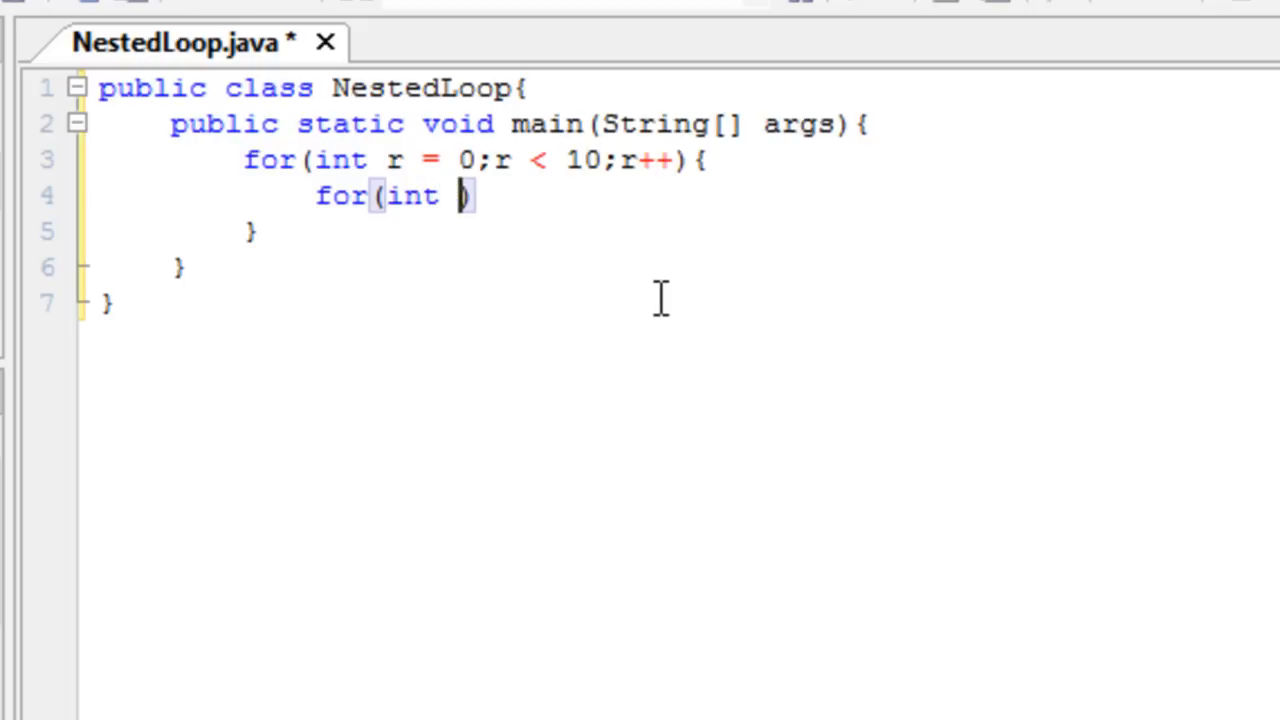
text(c = 0)
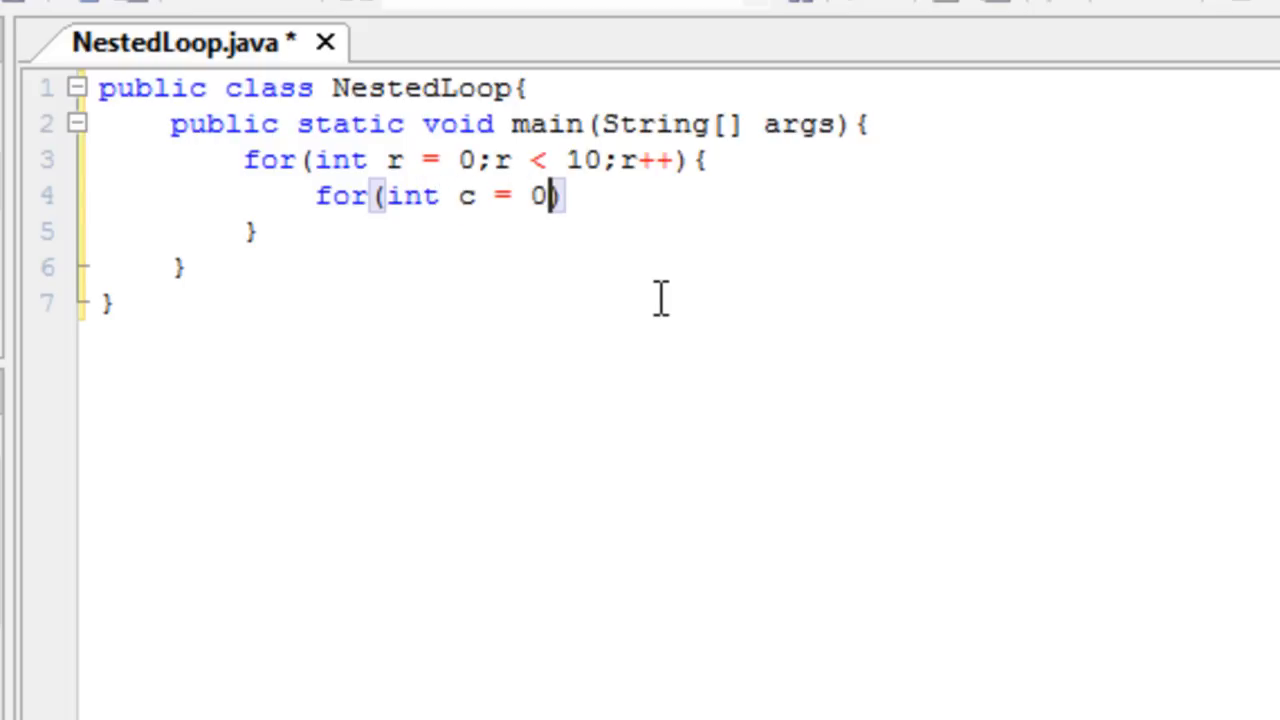
text(;c)
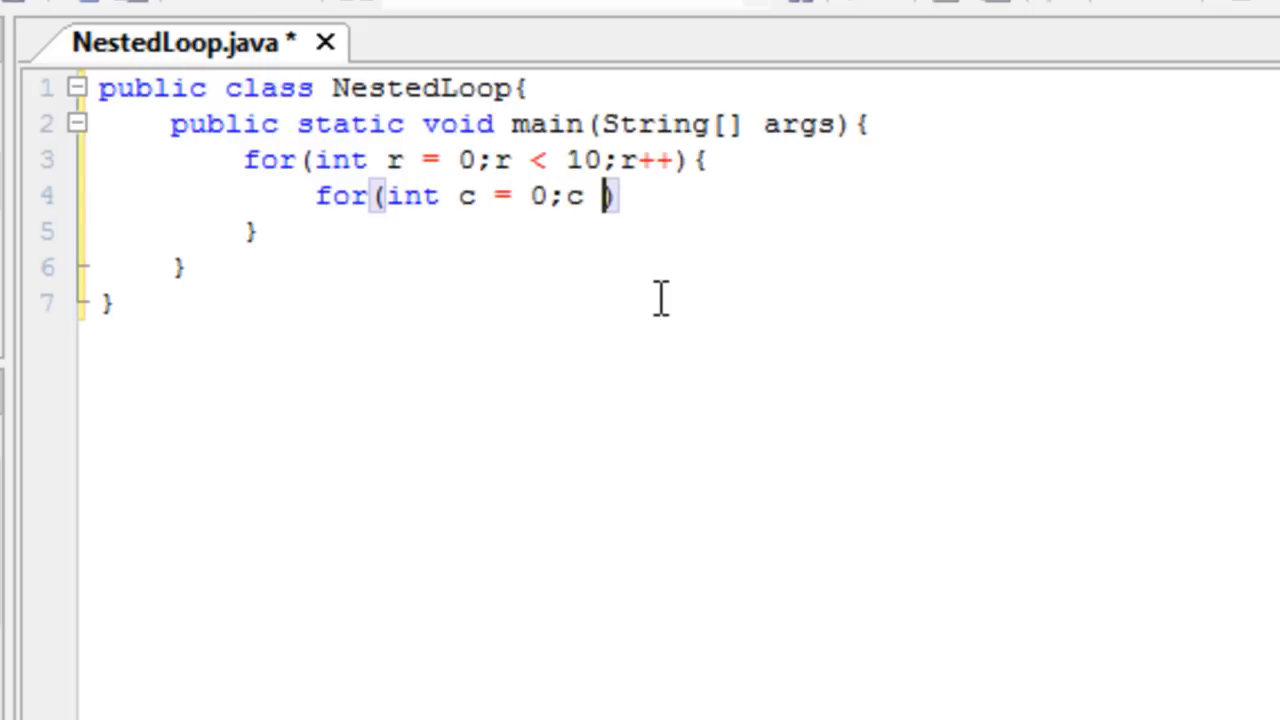
text(< 1)
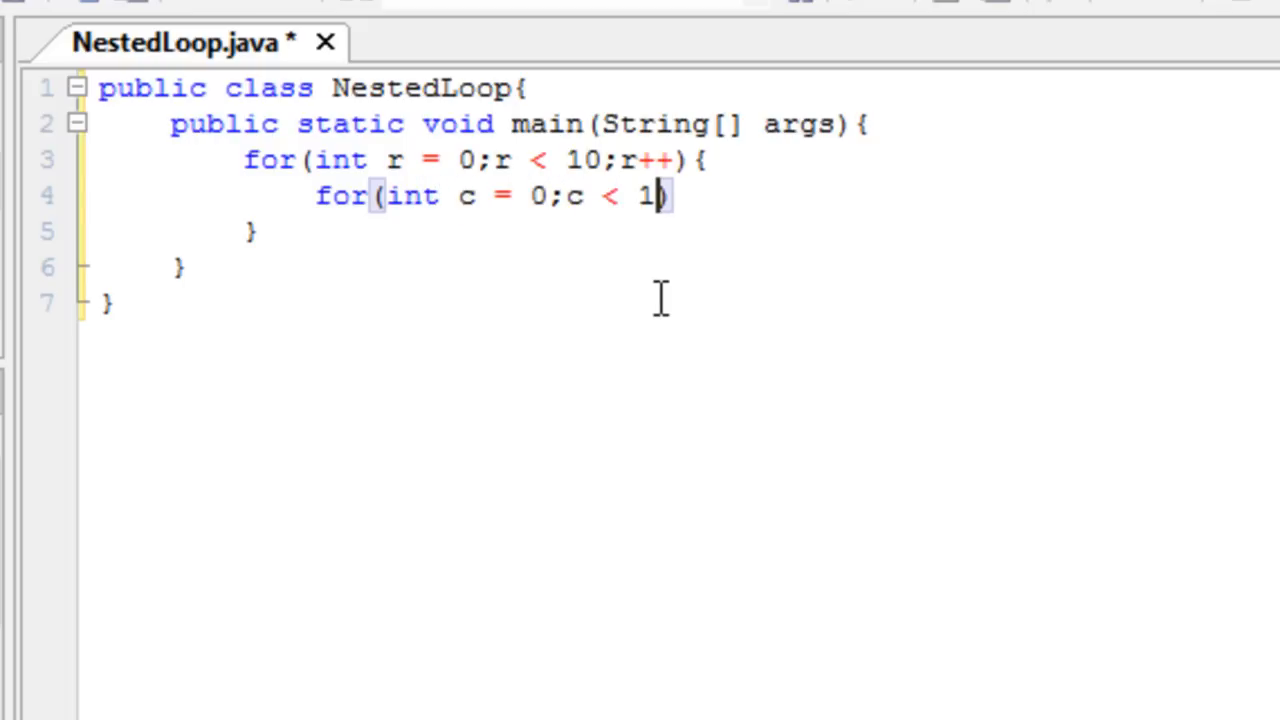
text(0;c__)
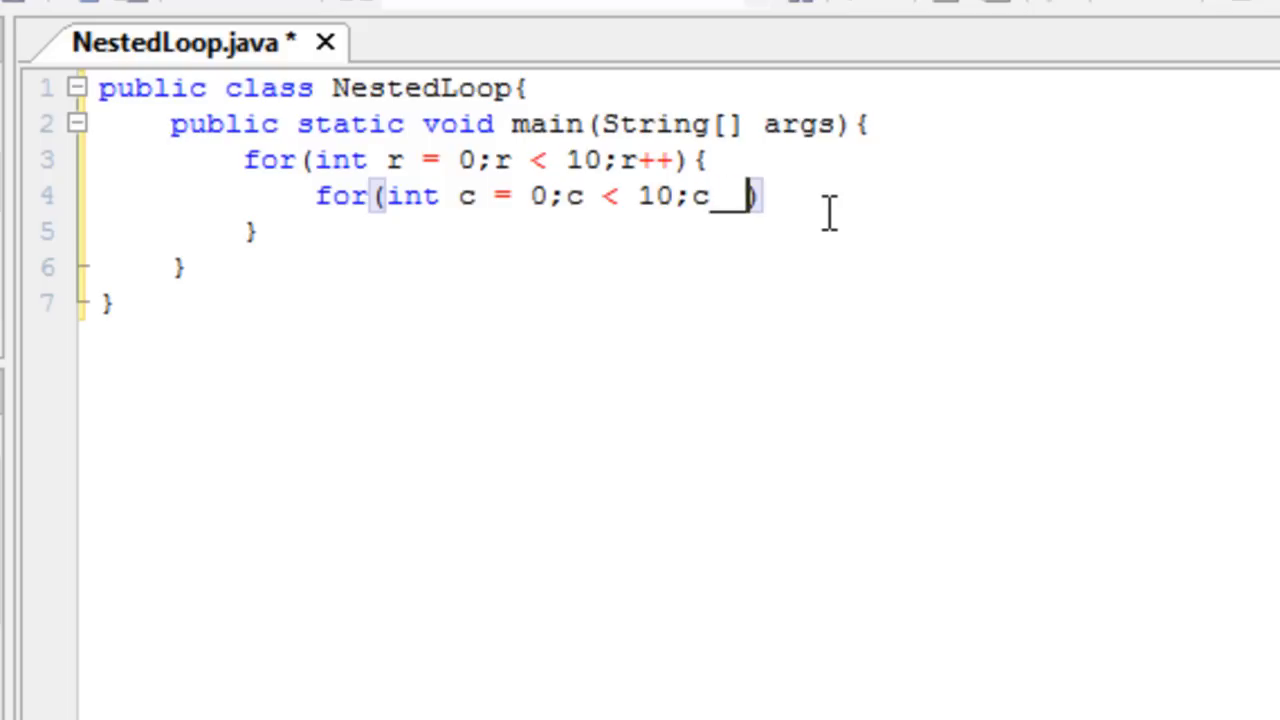
text(++){)
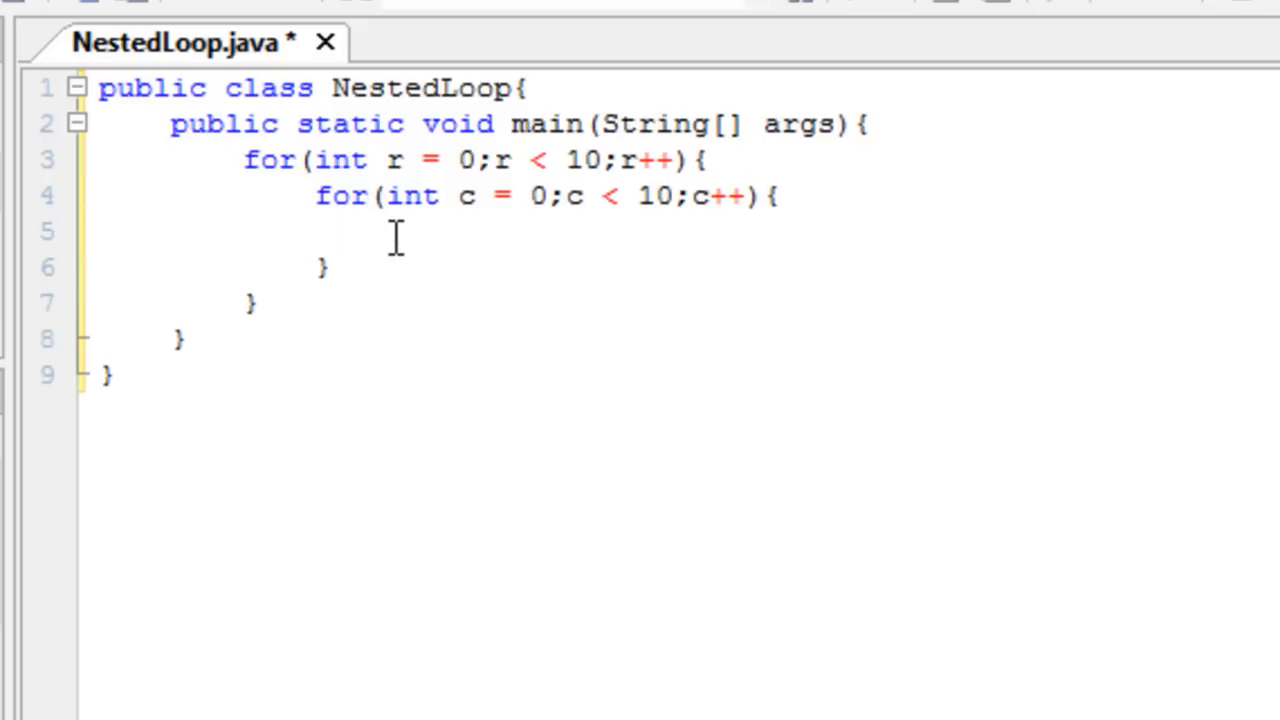
Print a star with System.out.println("*"); in the inner loop body.
text(System/)
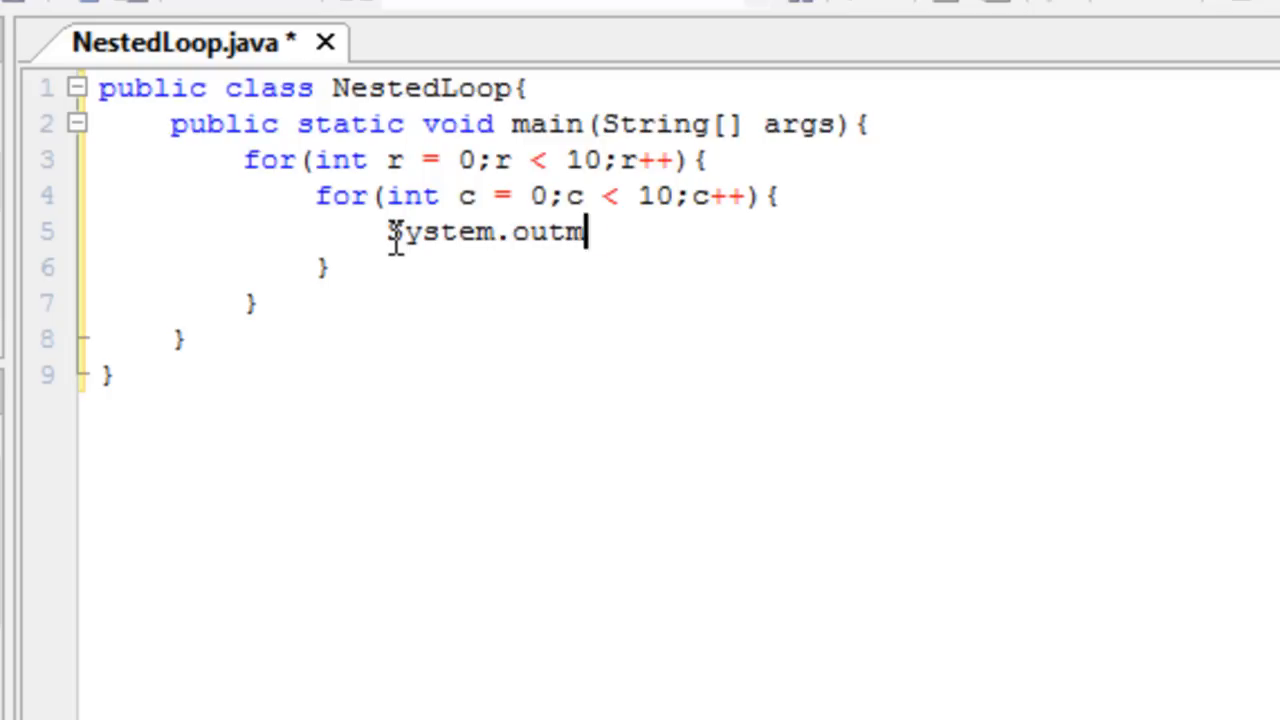
text(.ptin)
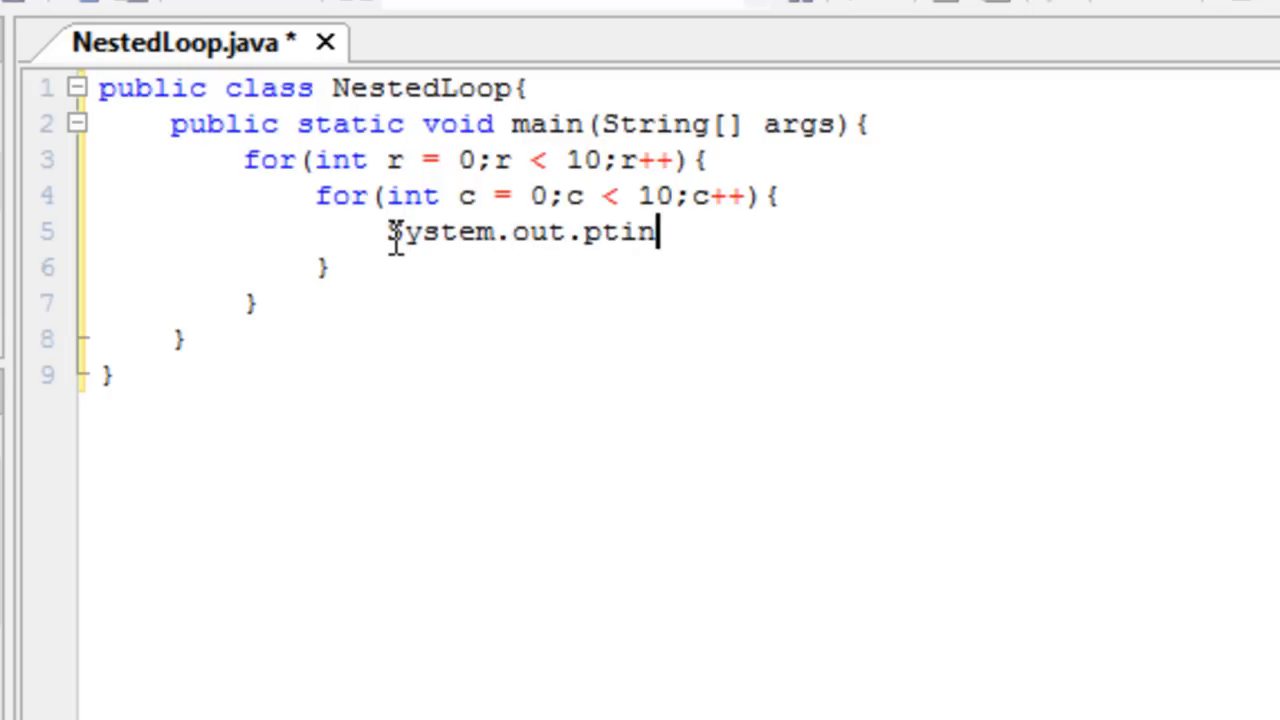
text(rintln)
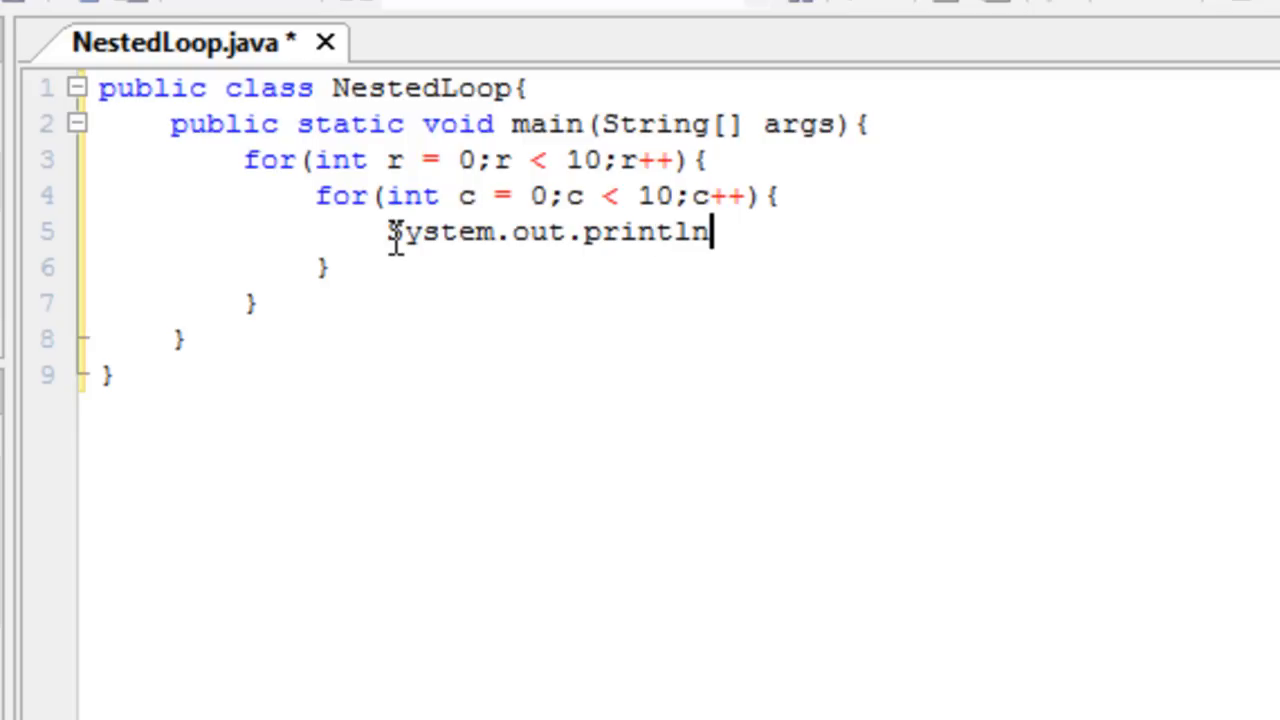
text(("*))
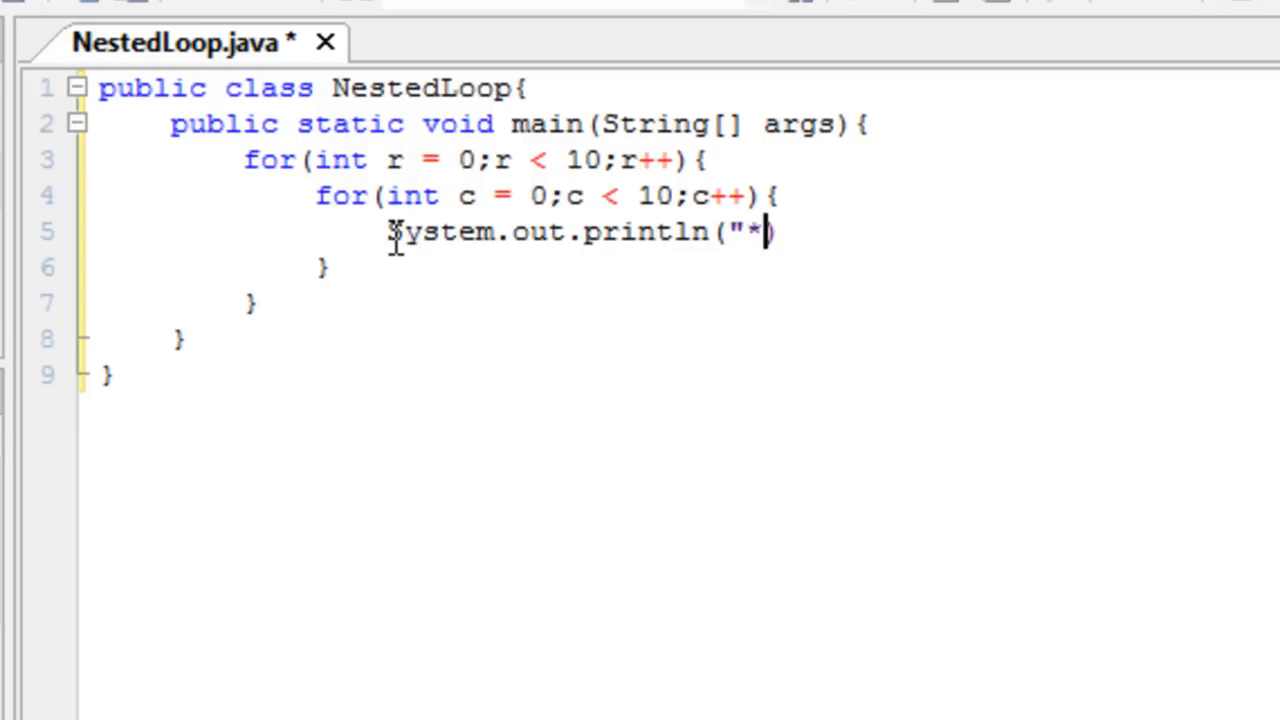
text(");)
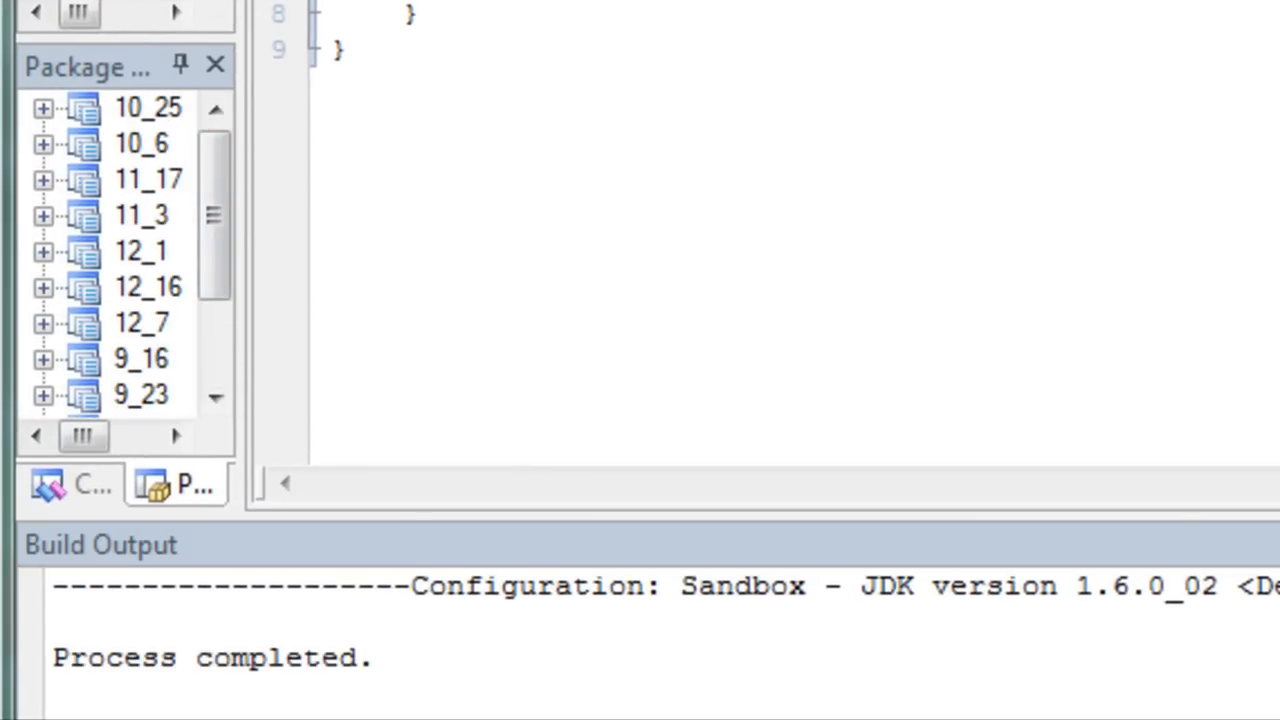
Set the 12_16 project as the active project from the Package View.
right_click(148, 288)
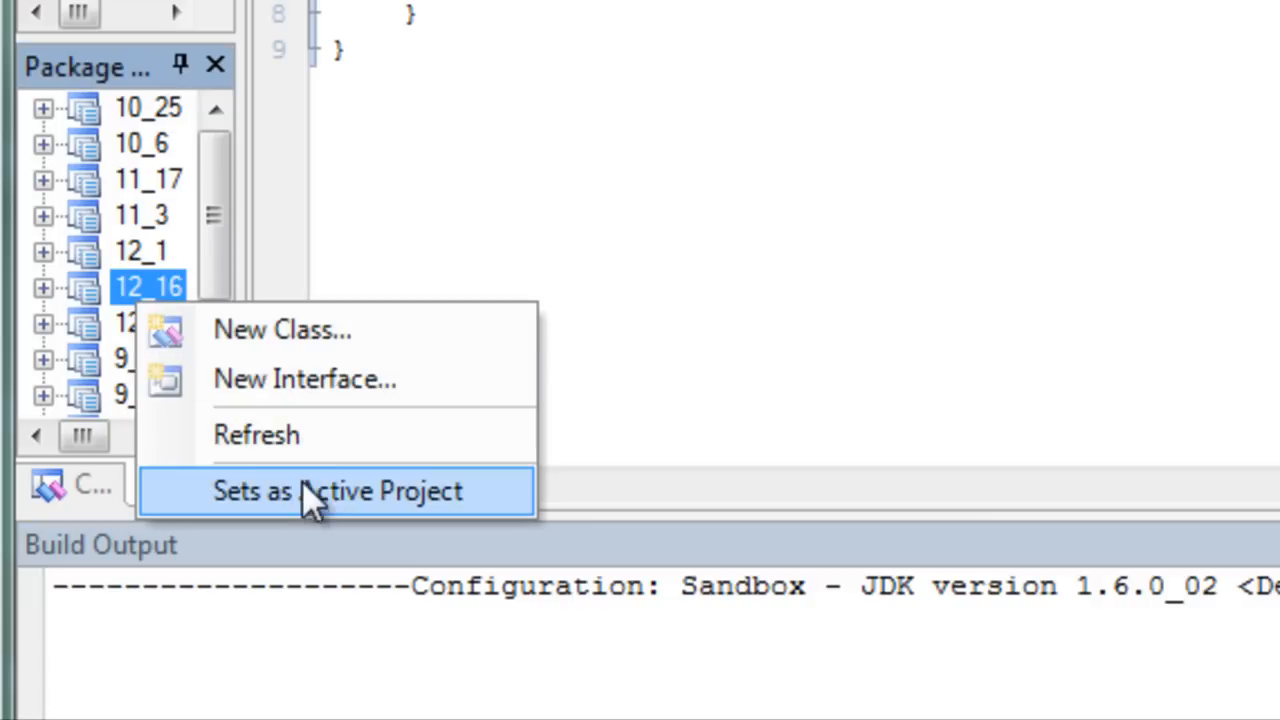
click(336, 492)
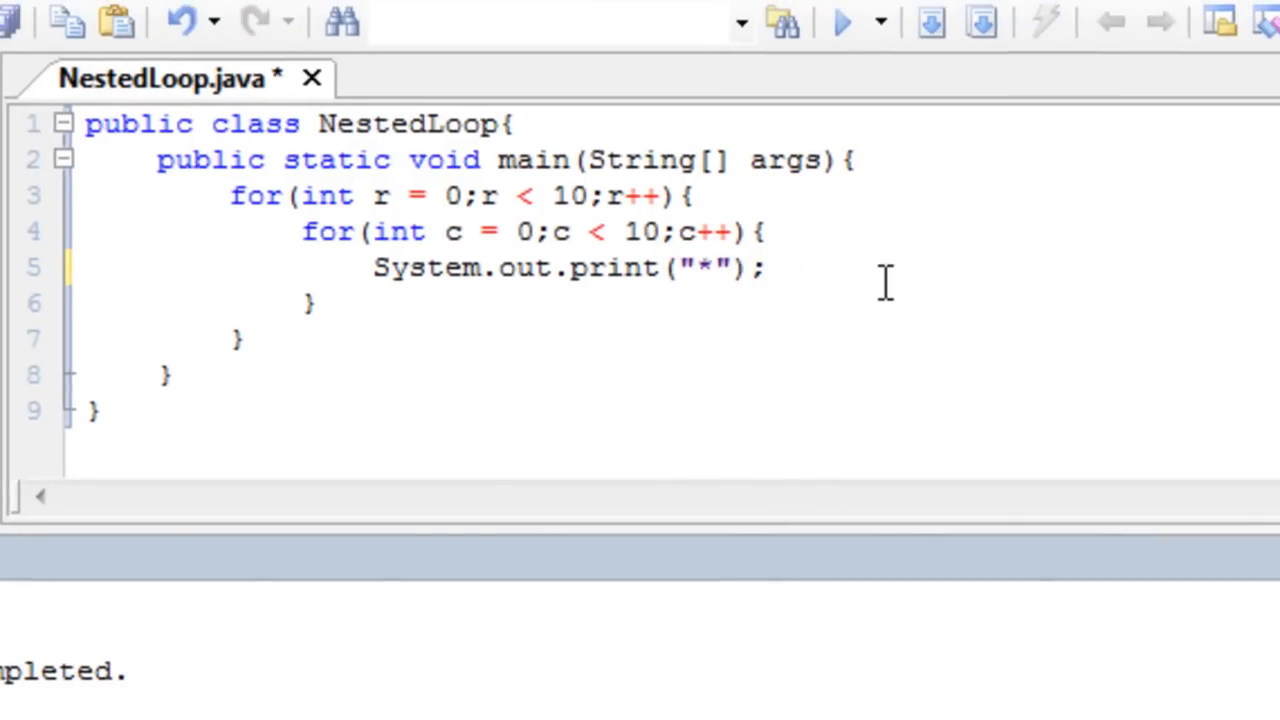
Add System.out.println(); after the inner loop so each row ends with a new line, then run.
text(System)
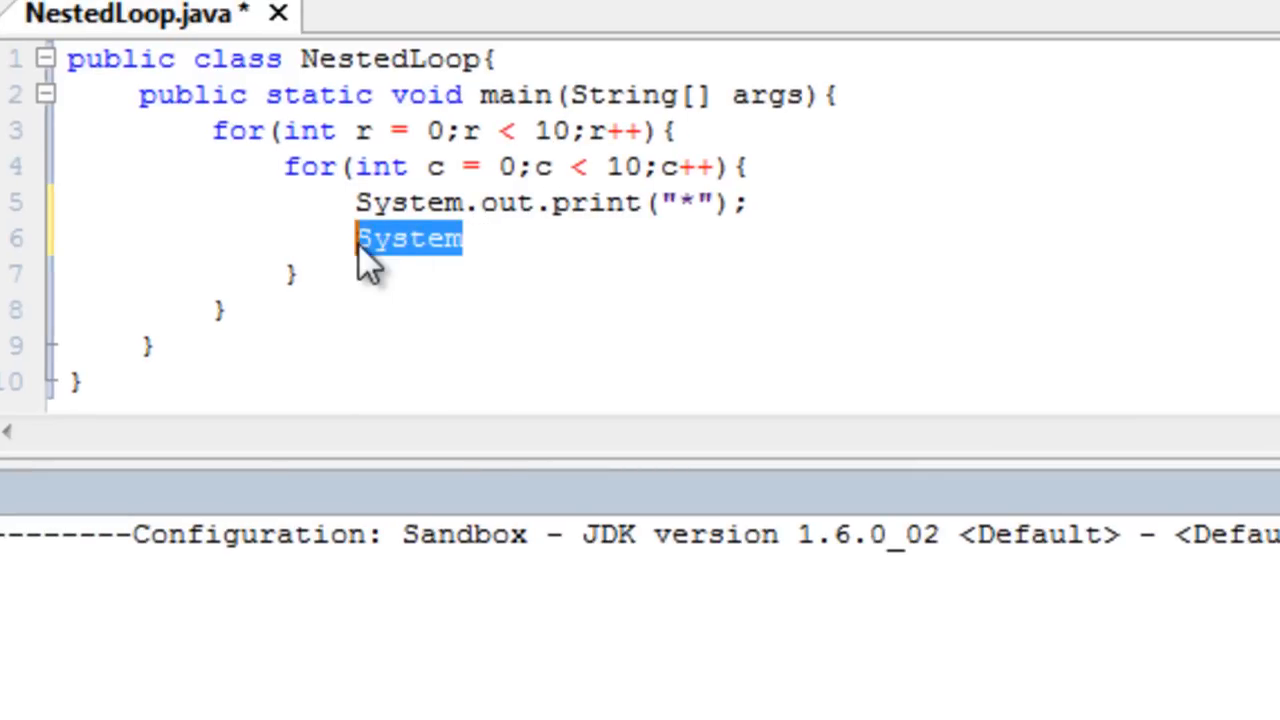
key(Delete)
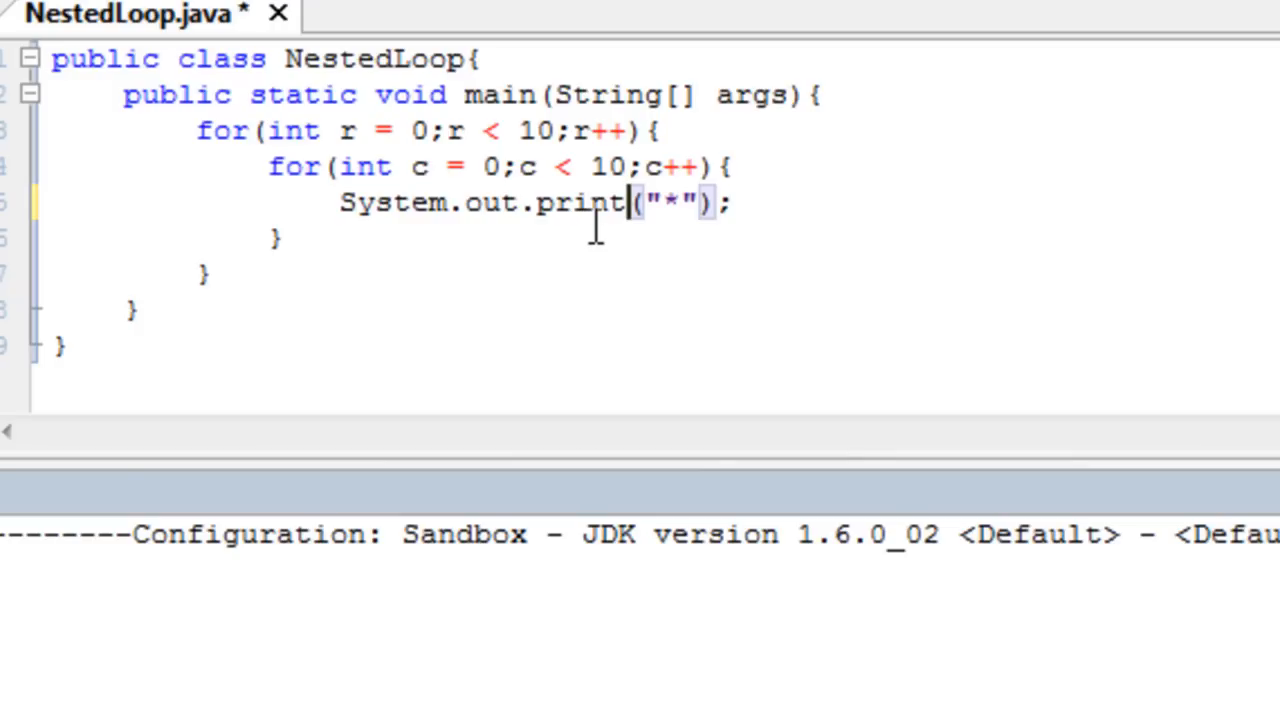
mouse_move(498, 190)
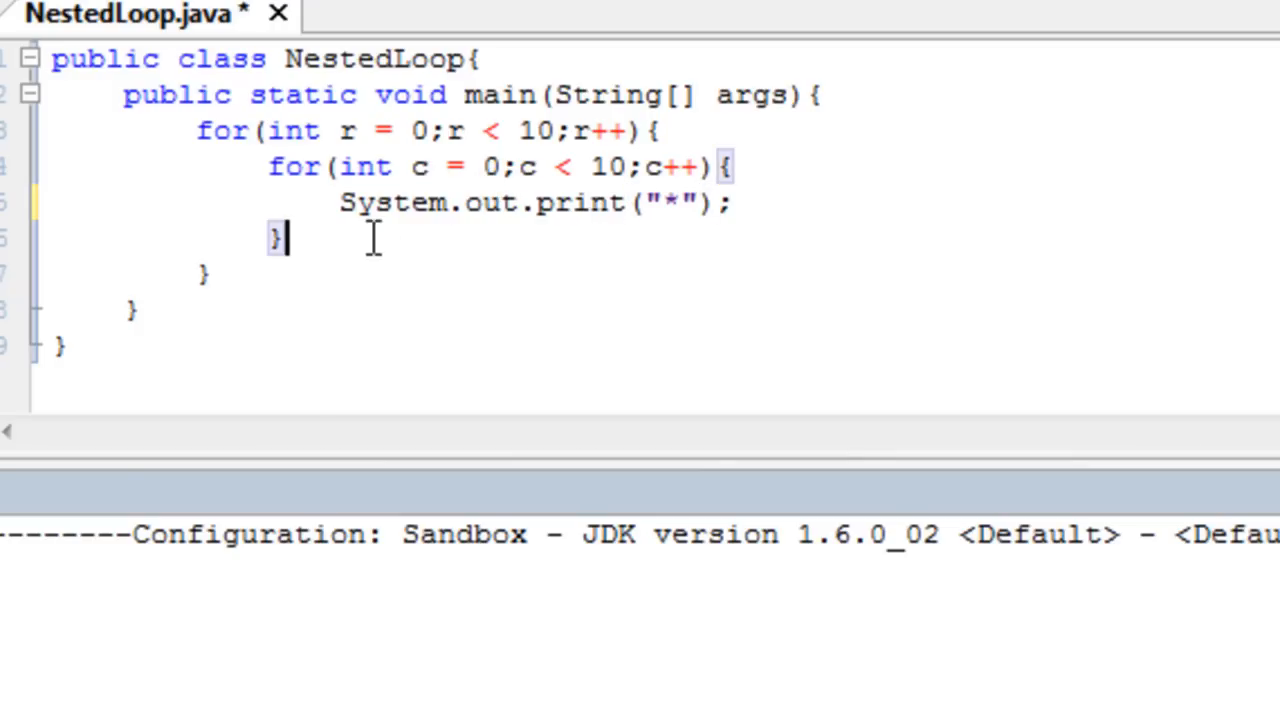
text(System)
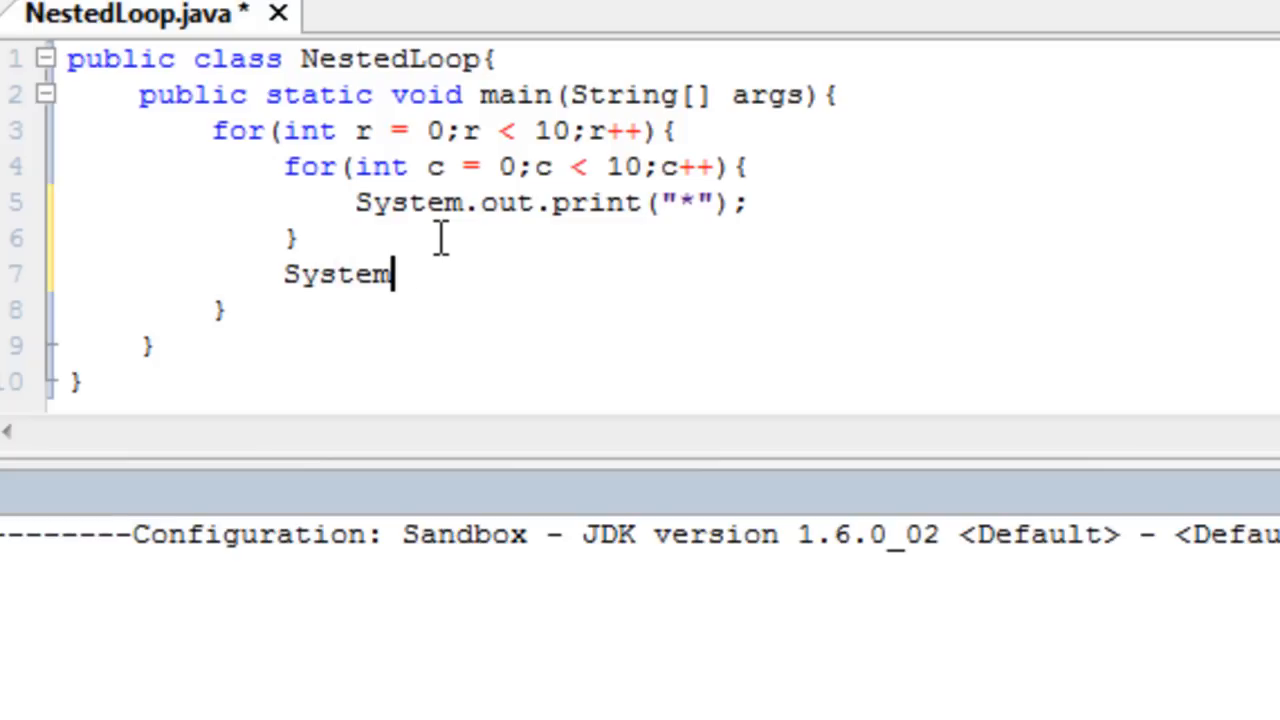
text(.out.rp)
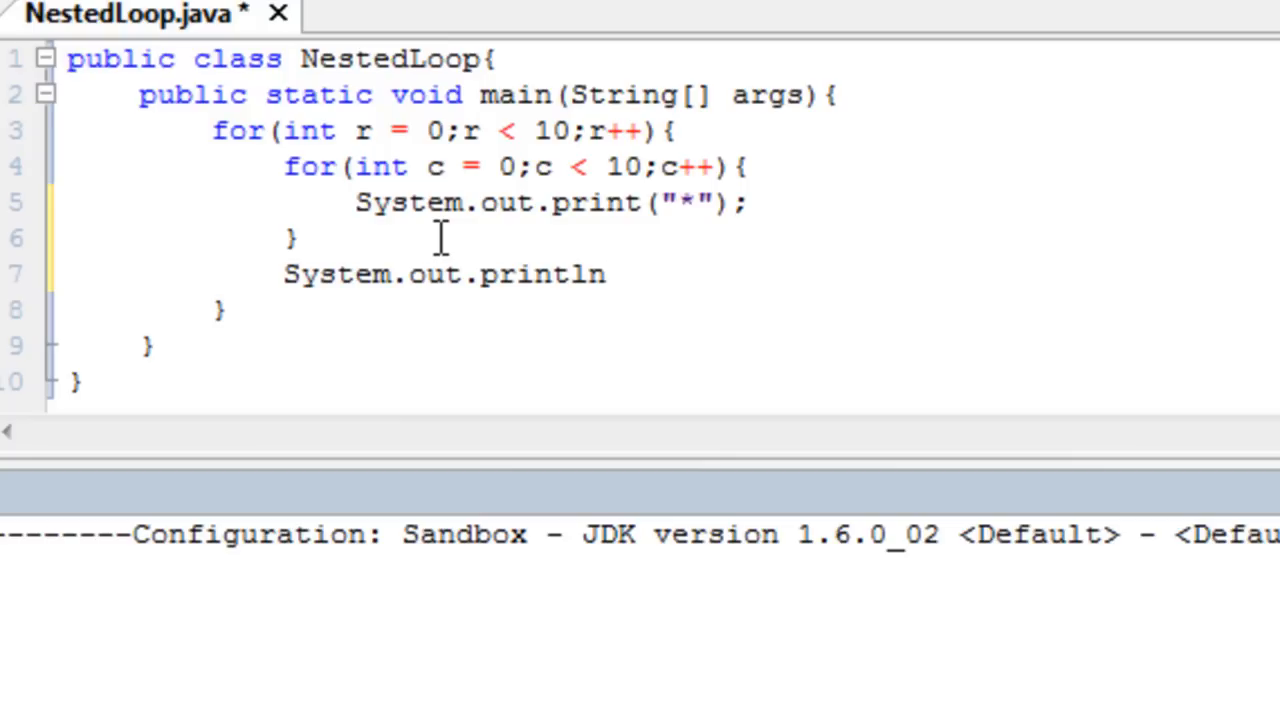
text(();)
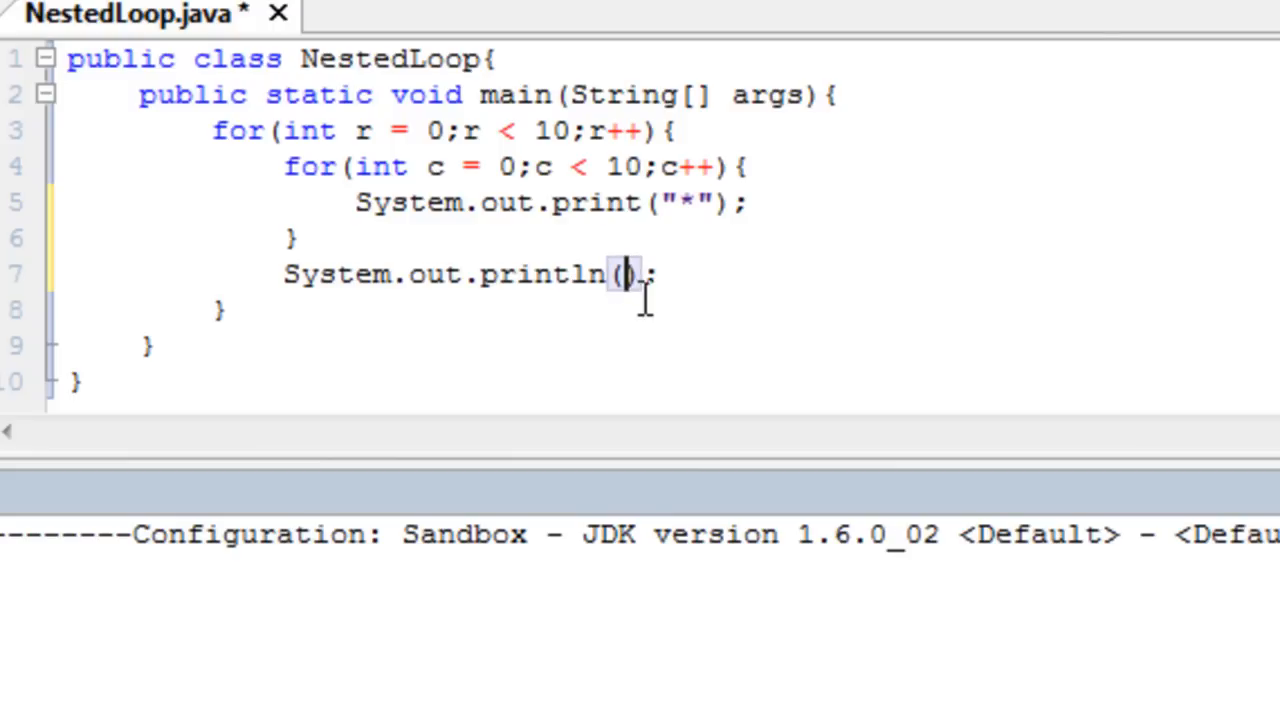
text(\n)
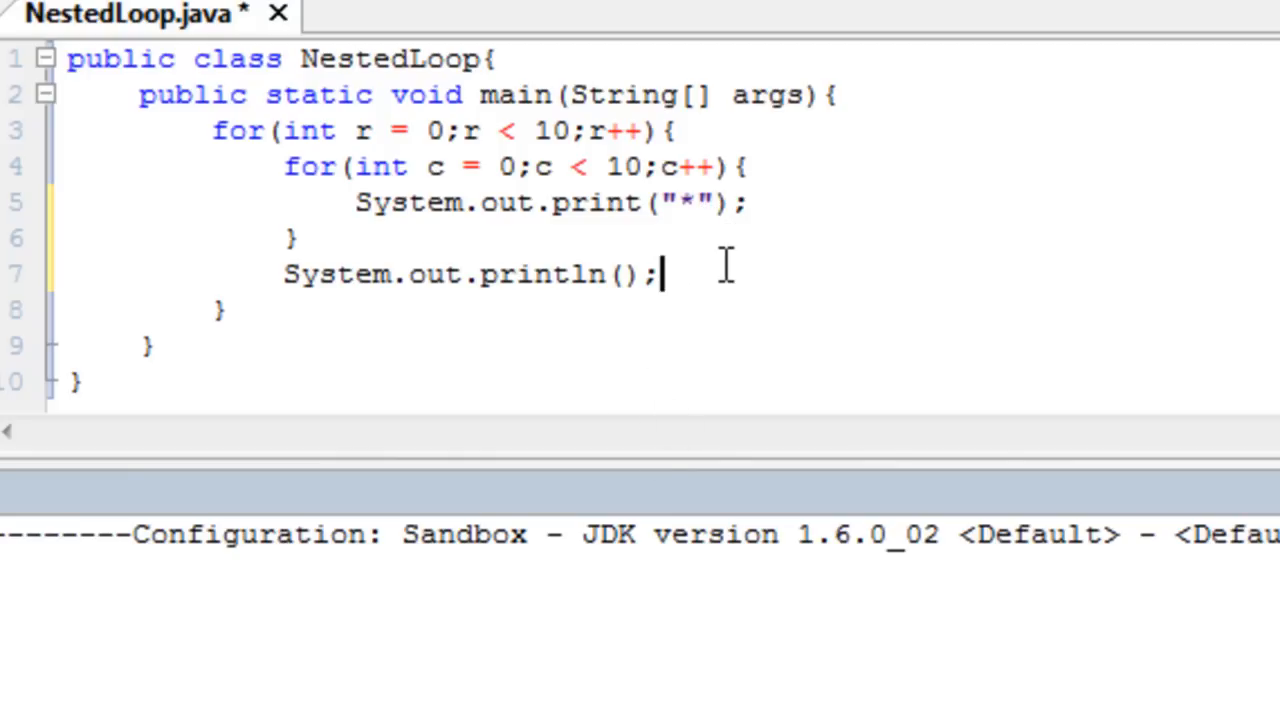
key(ctrl+s)
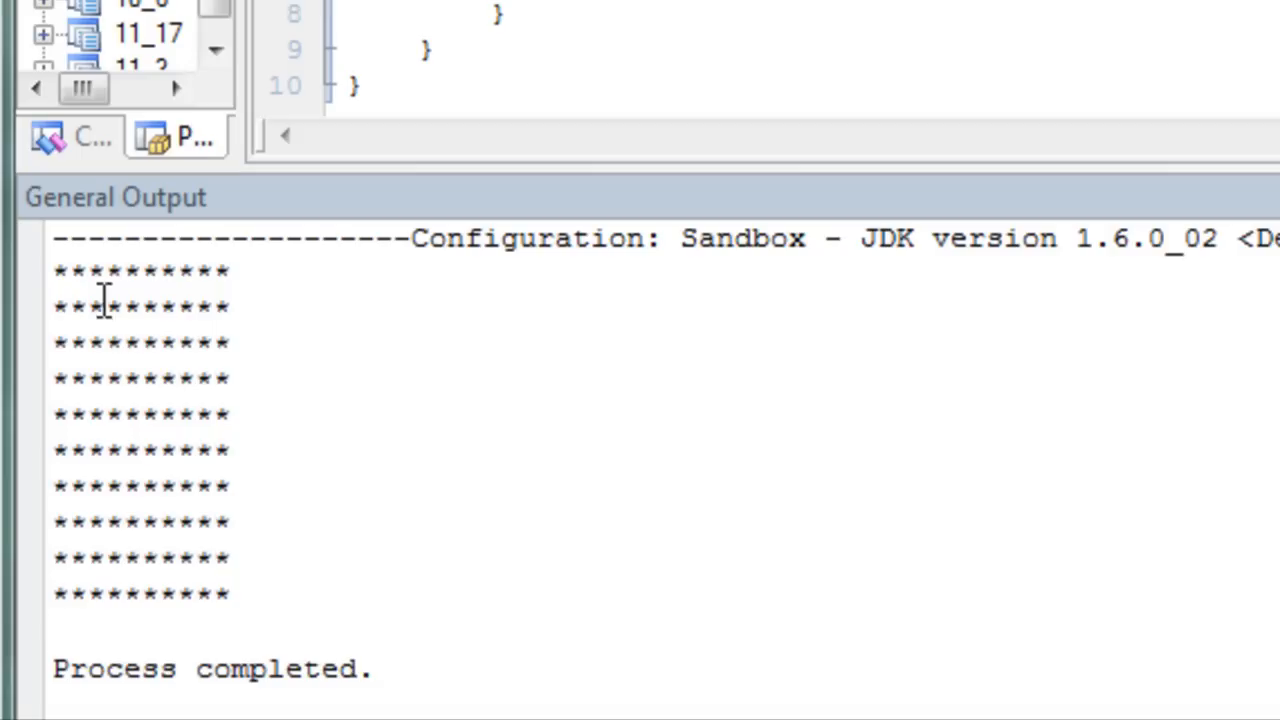
Highlight the 10-by-10 star grid shown in the General Output pane.
drag(56, 270, 236, 600)
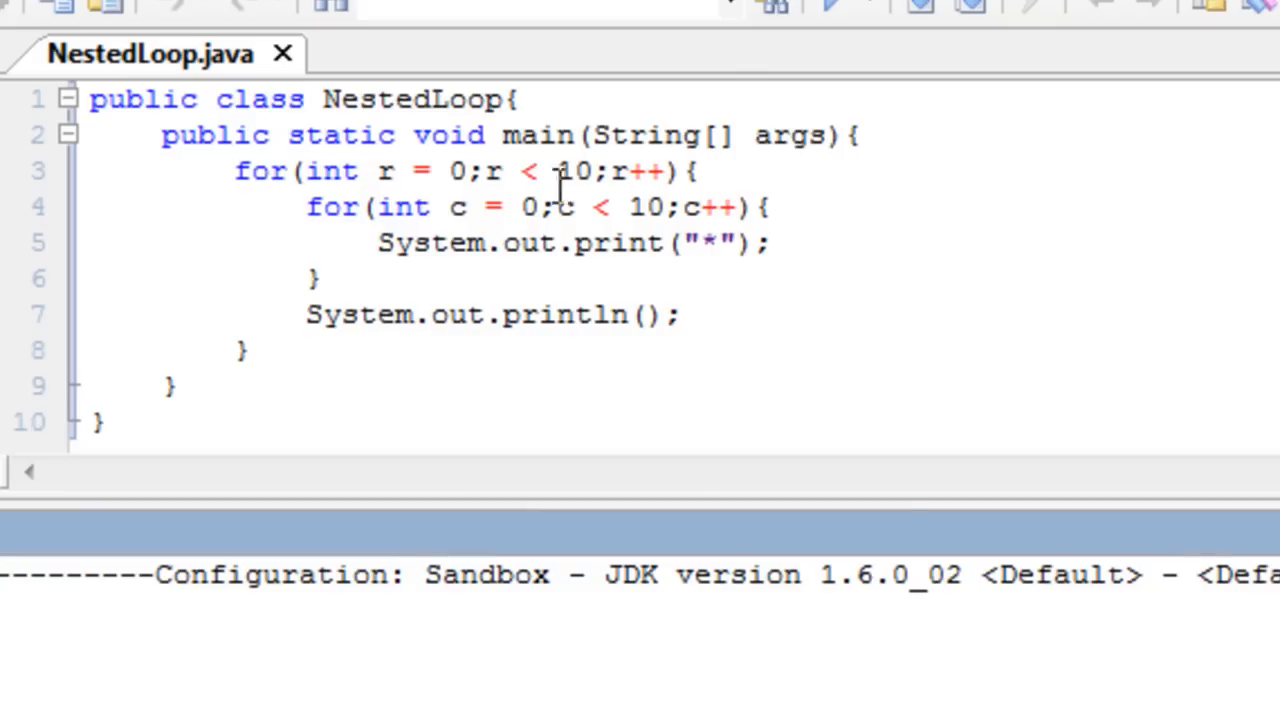
Change the inner loop condition from c < 10 to c < r.
double_click(644, 206)
text(if)
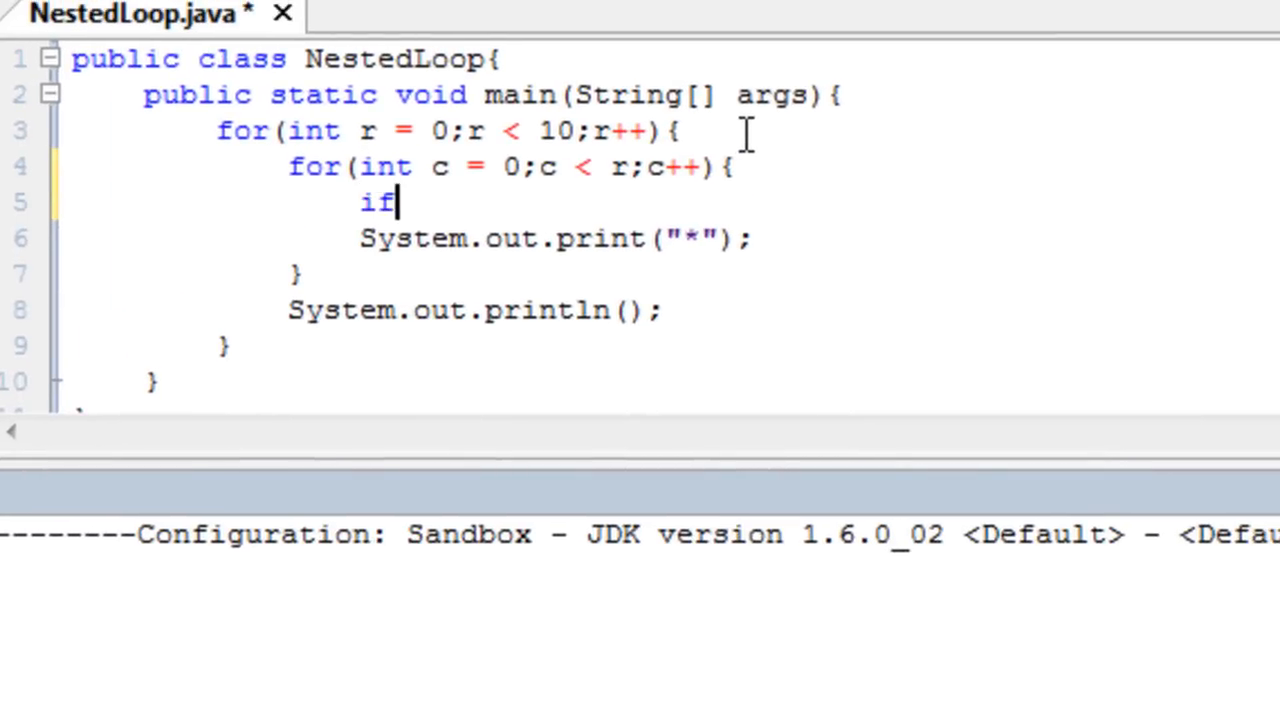
Guard the star print with if(c%2 == 0) and add an else branch.
text(($)
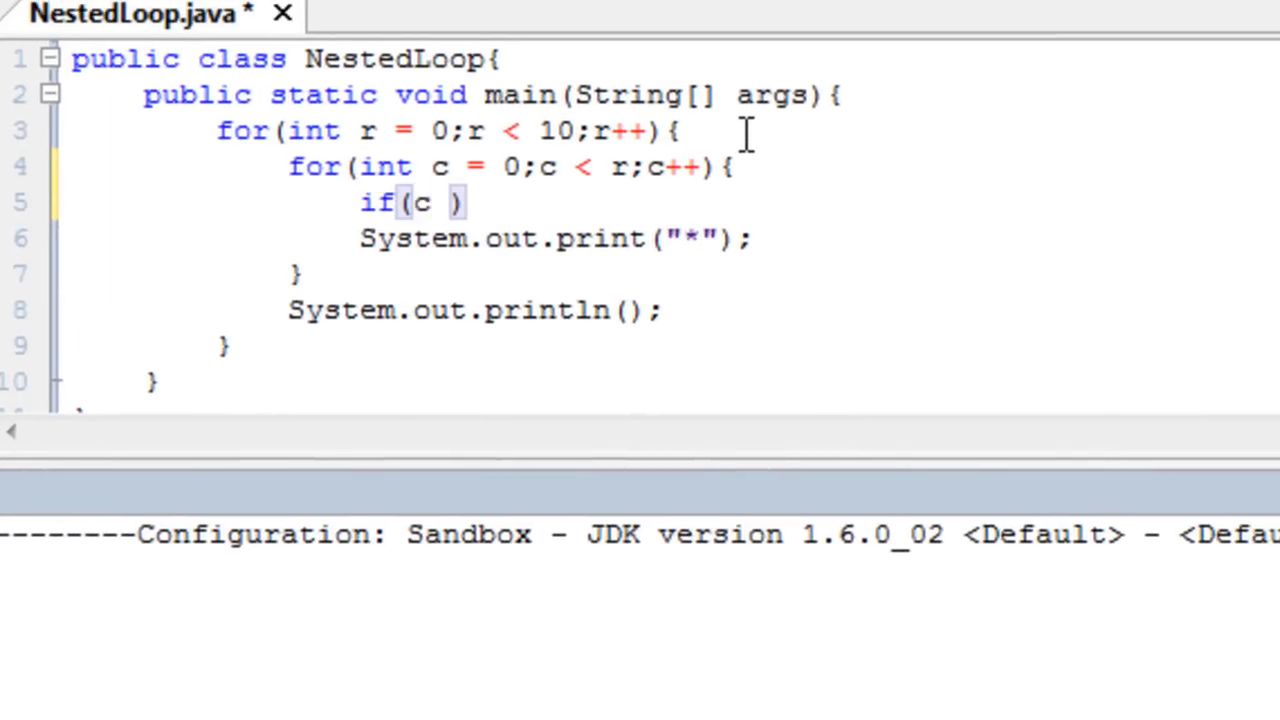
key(Backspace)
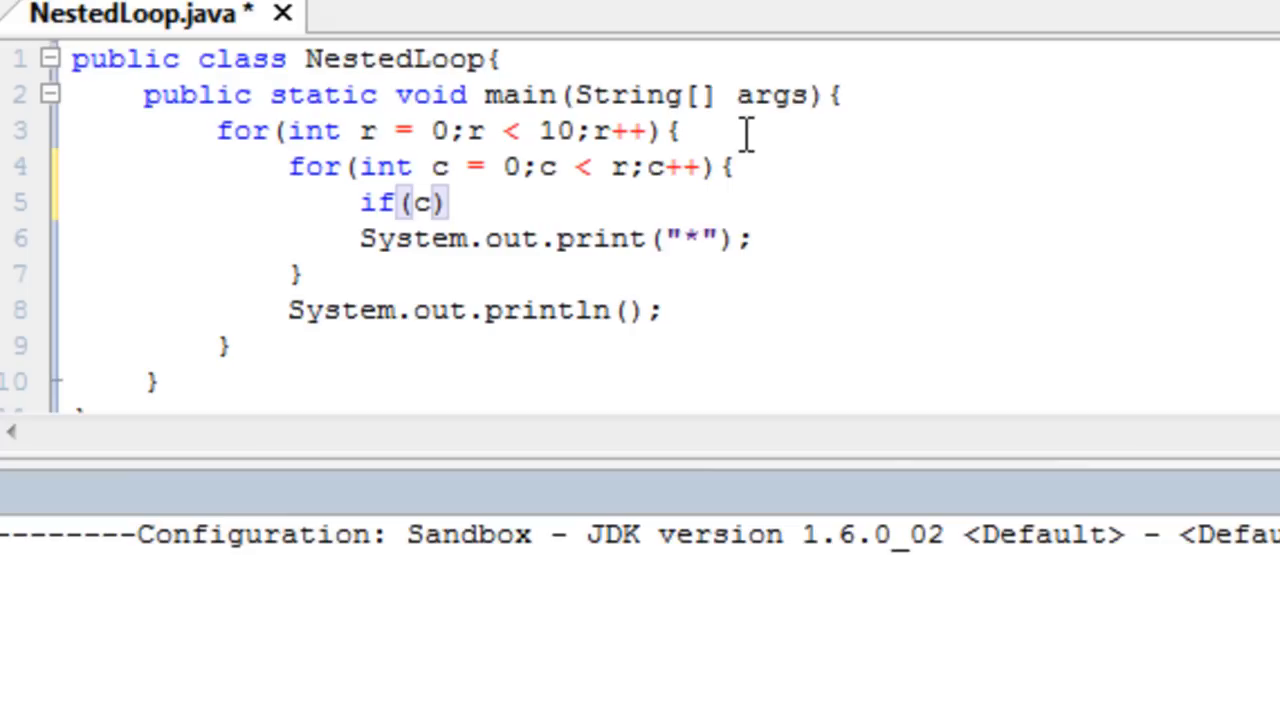
text(%2 == 0)
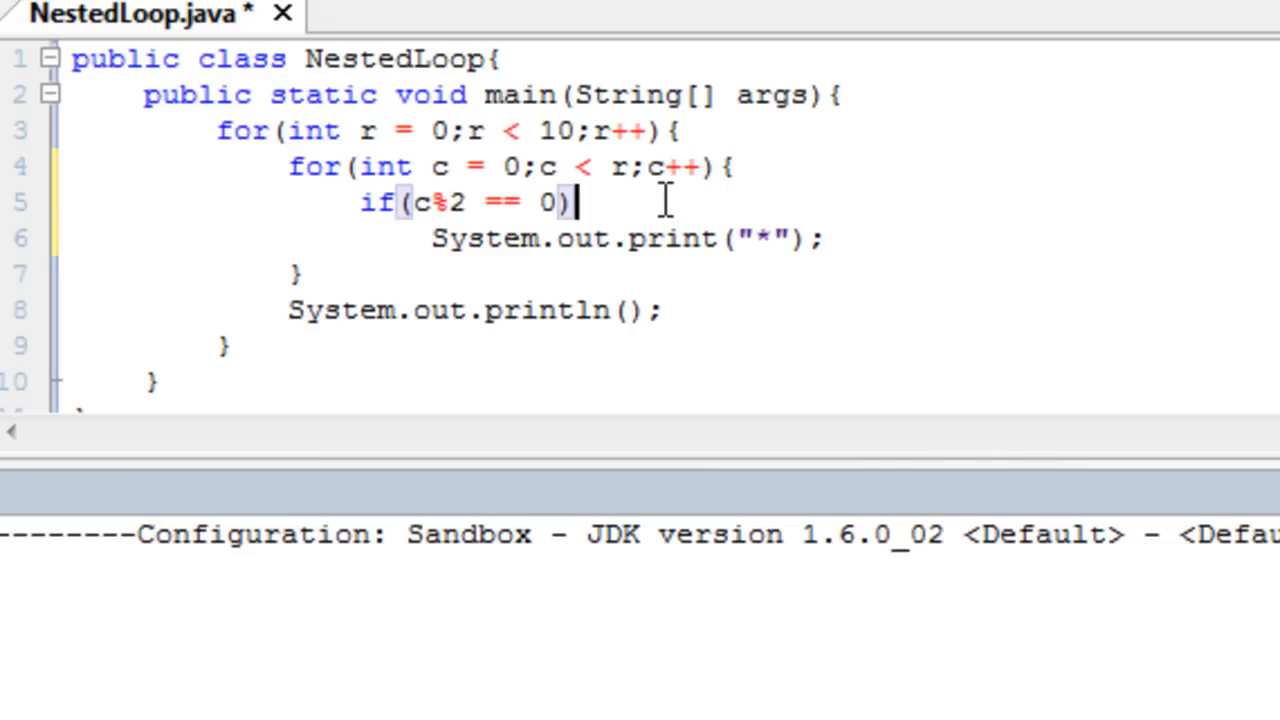
click(832, 238)
text(e)
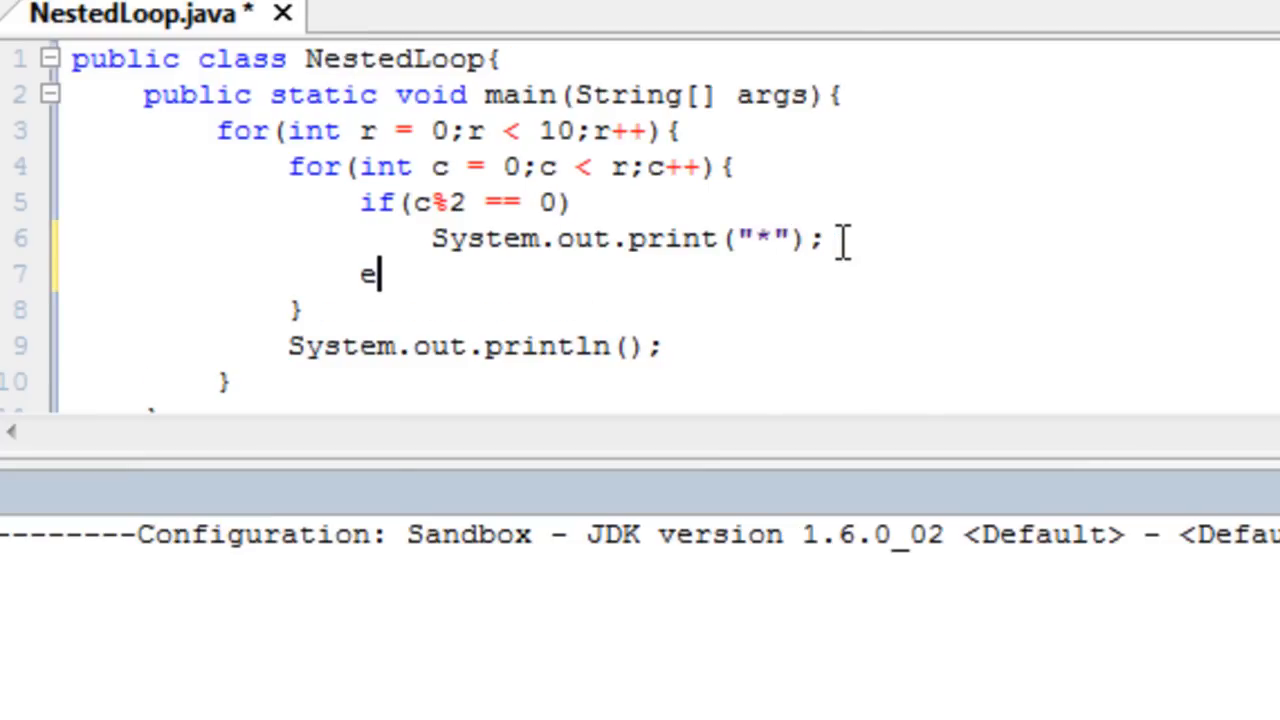
text(lse)
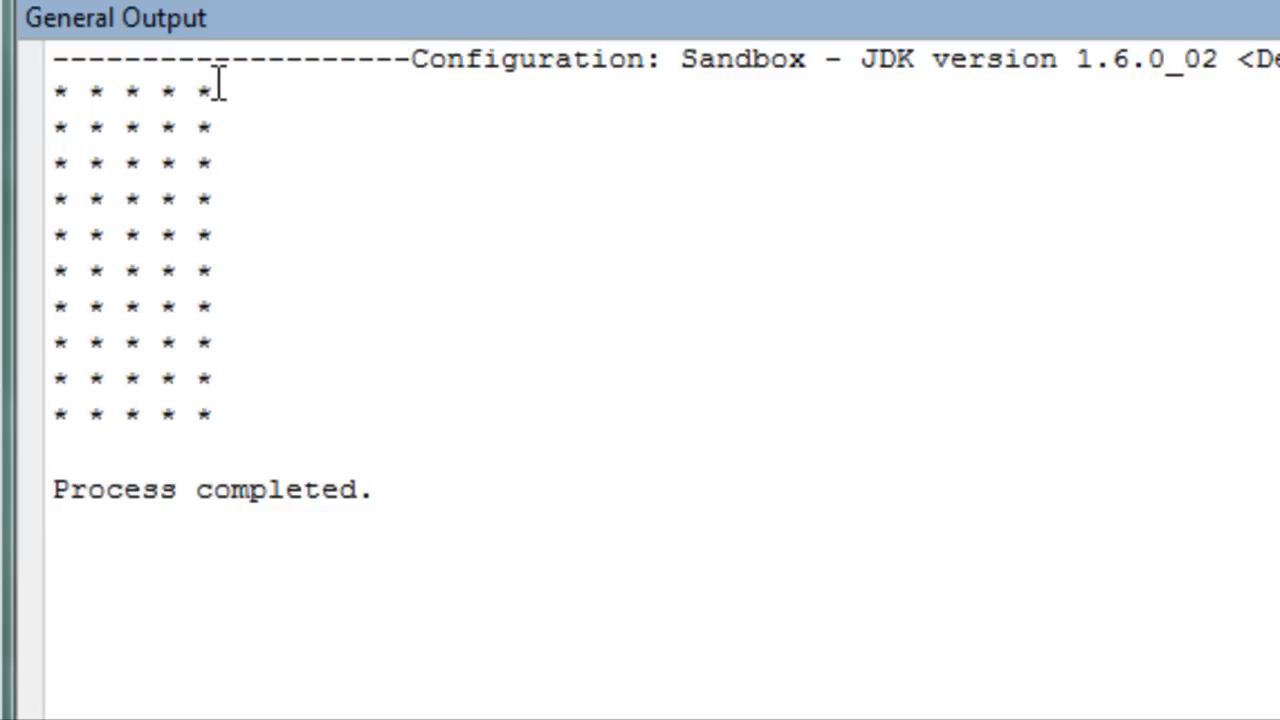
mouse_move(96, 104)
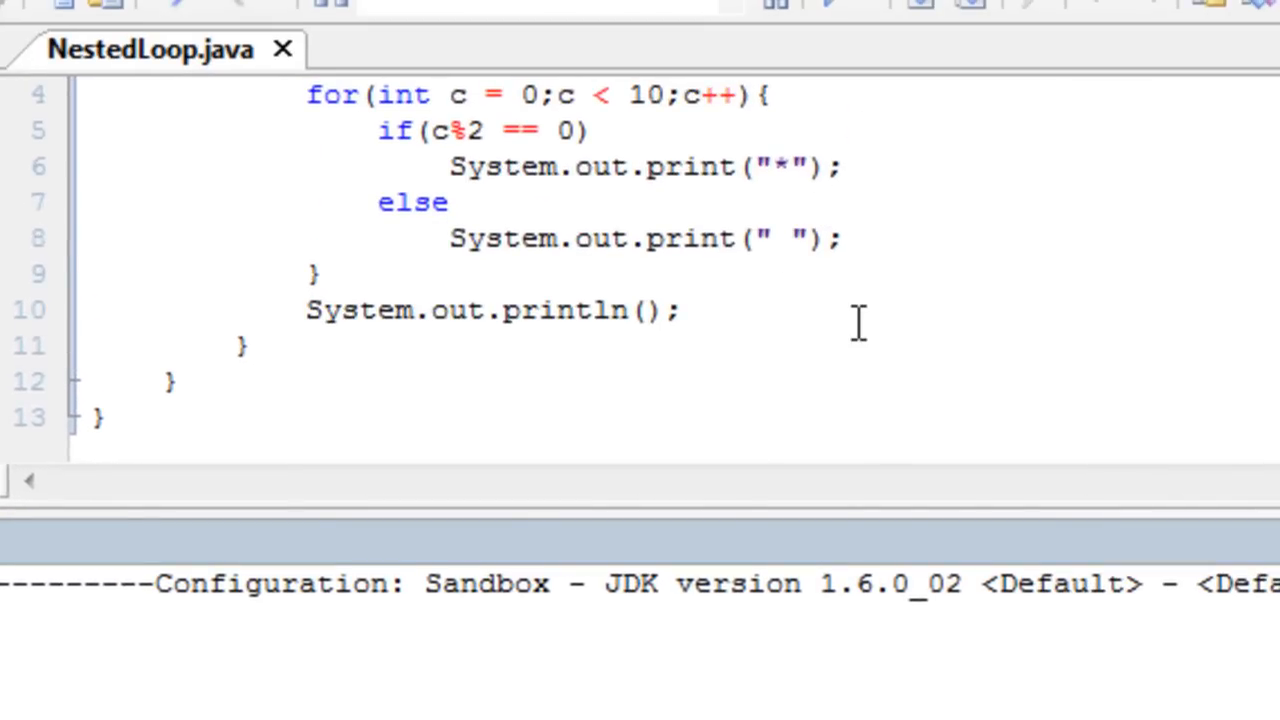
Make the else branch print "\t" instead of a space and rerun.
text(\t)
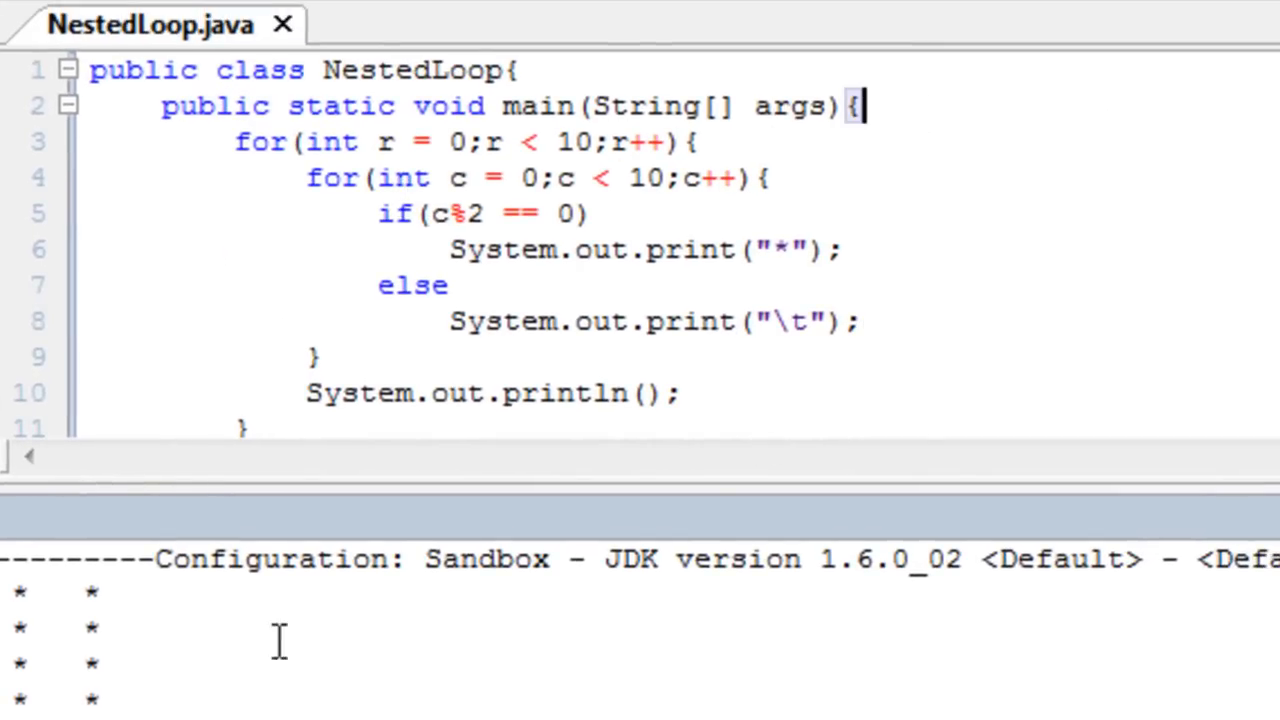
mouse_move(832, 320)
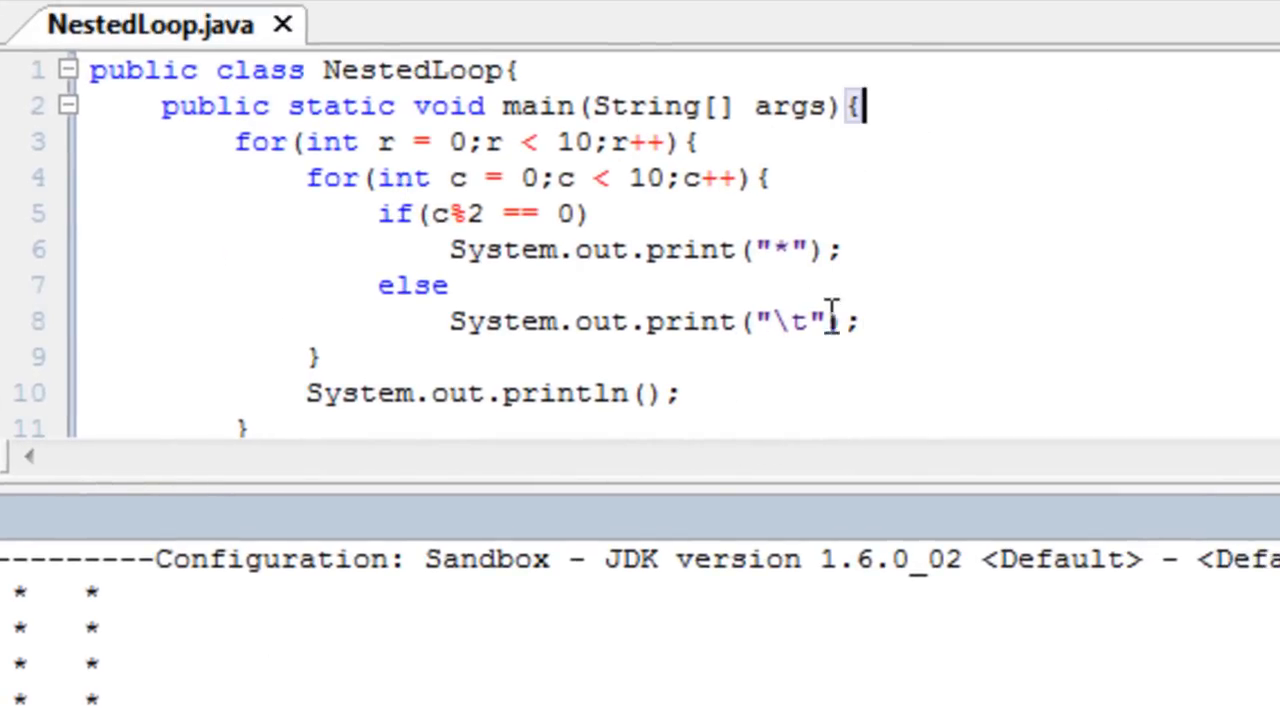
click(772, 322)
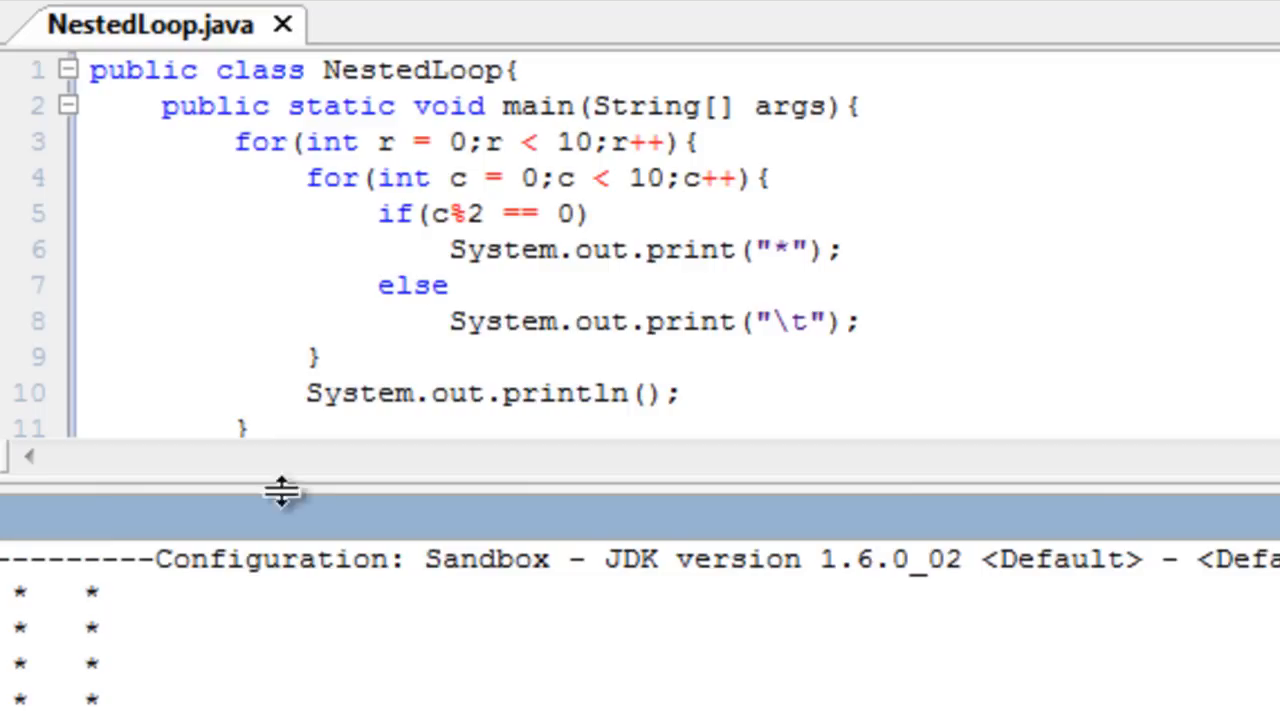
mouse_move(400, 156)
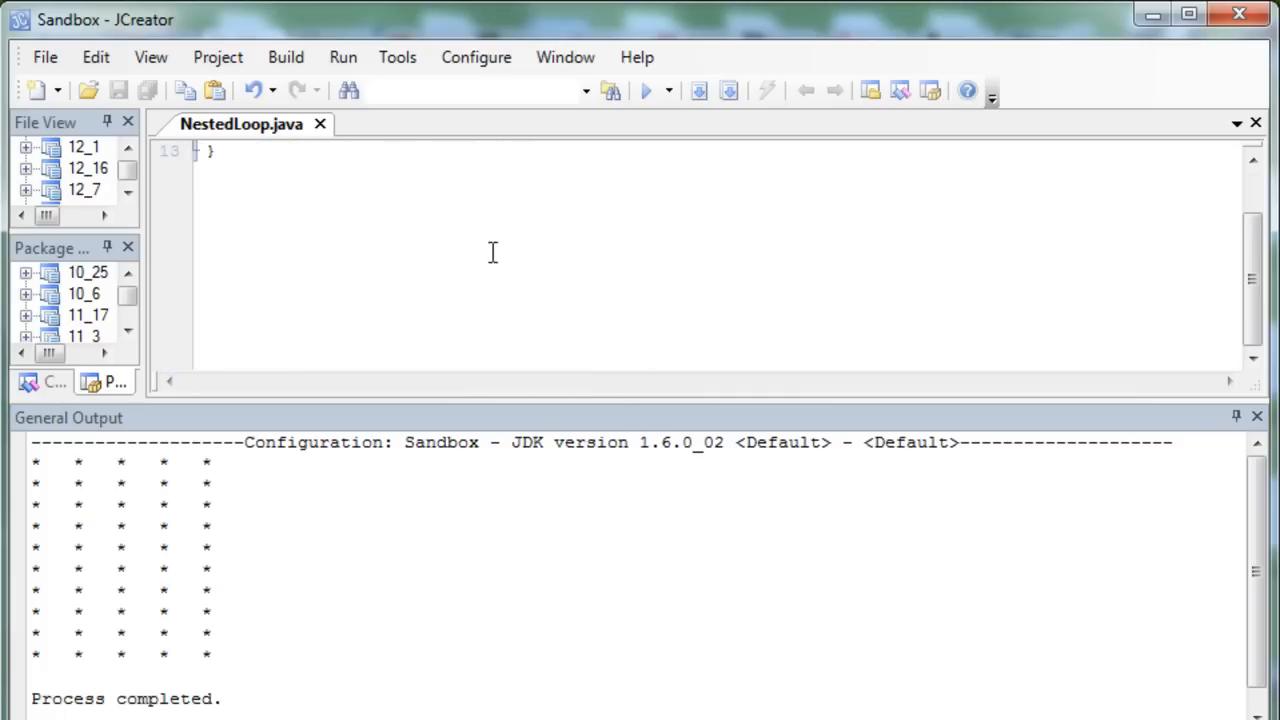
click(210, 152)
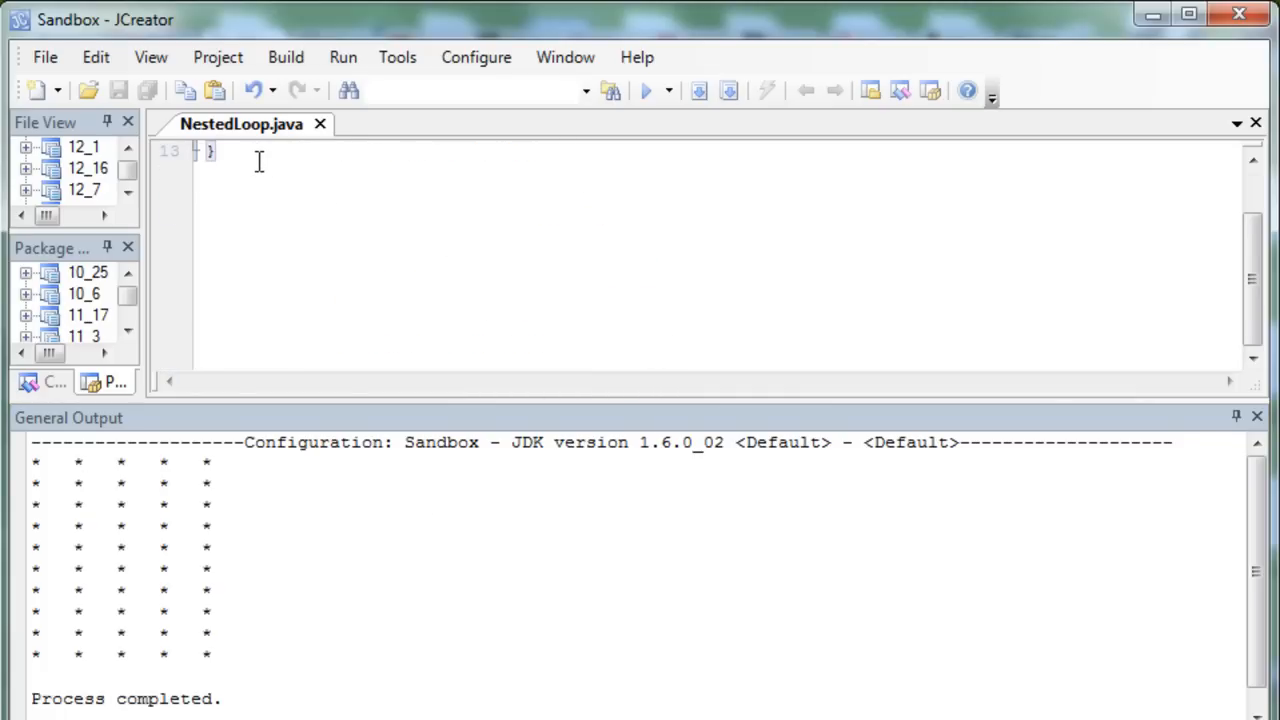
mouse_move(256, 164)
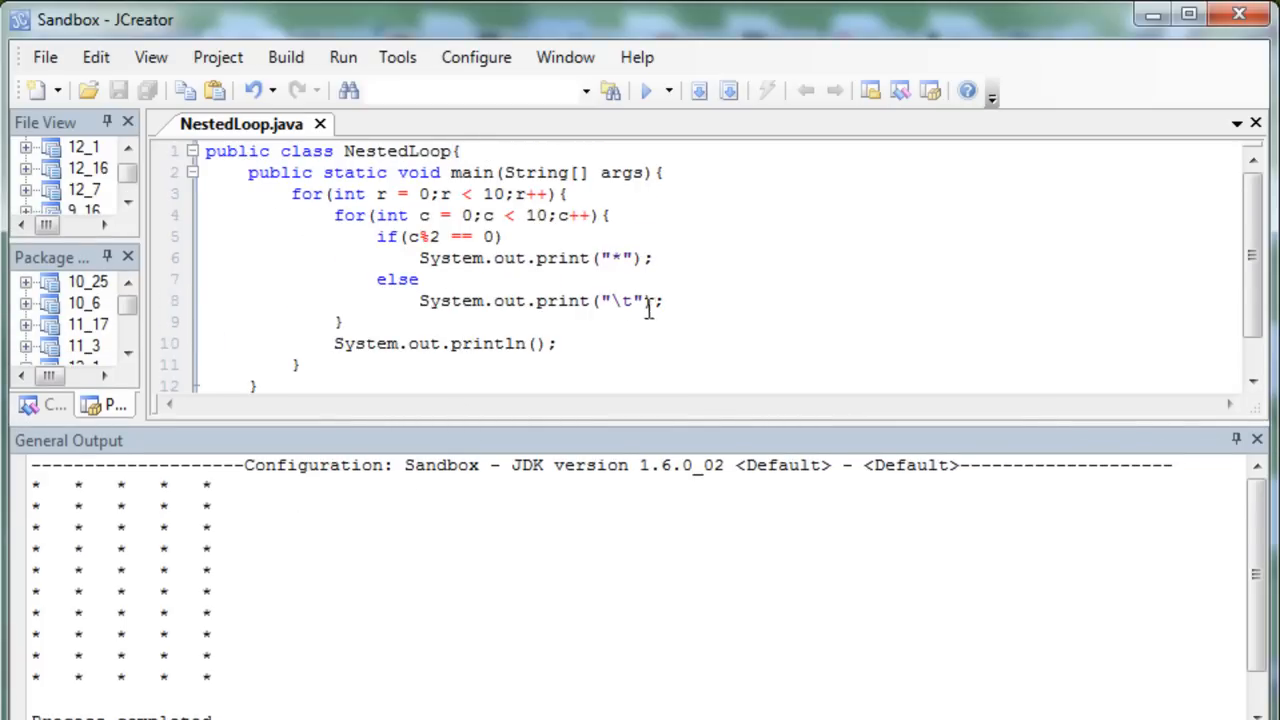
click(460, 344)
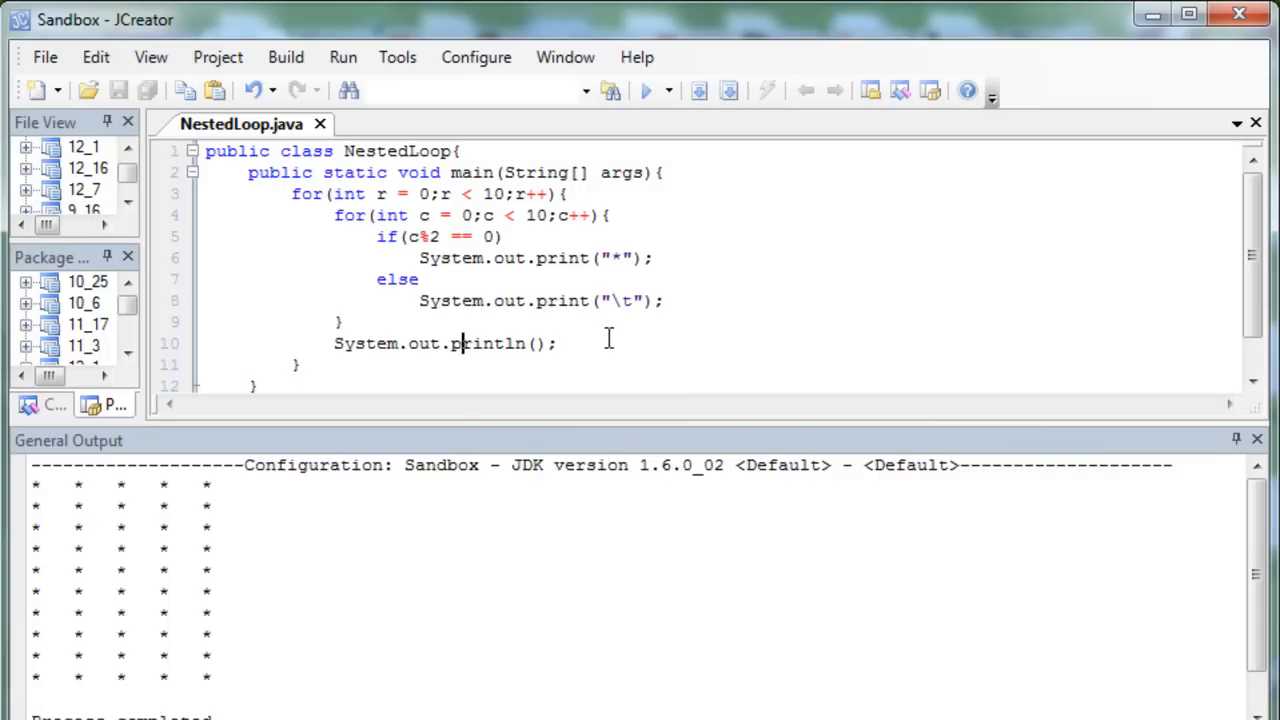